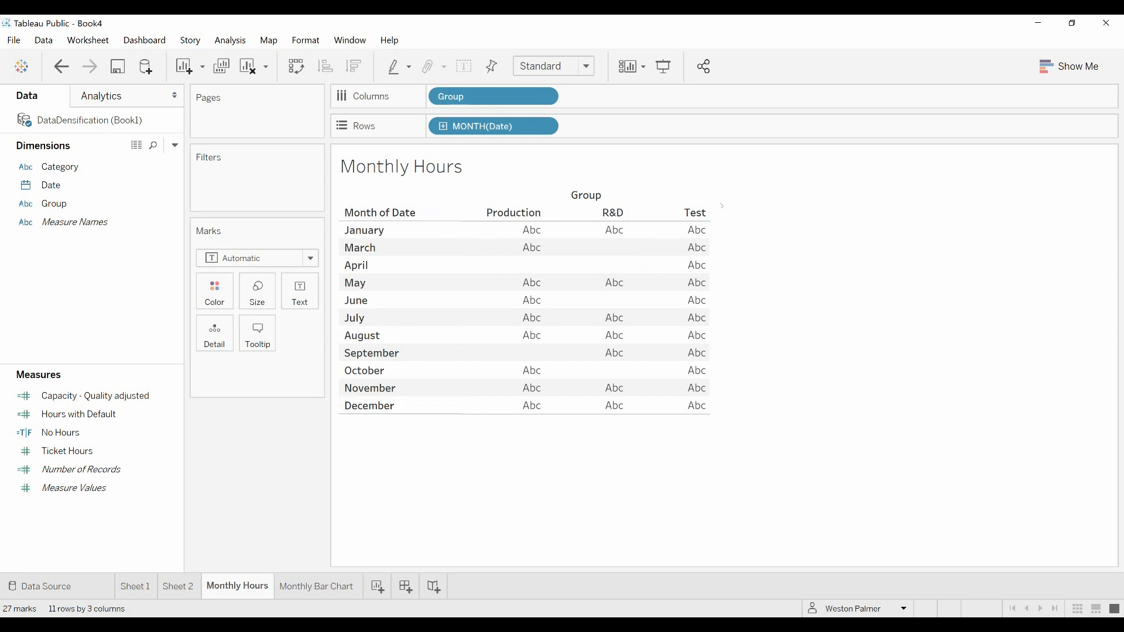
mouse_move(741, 255)
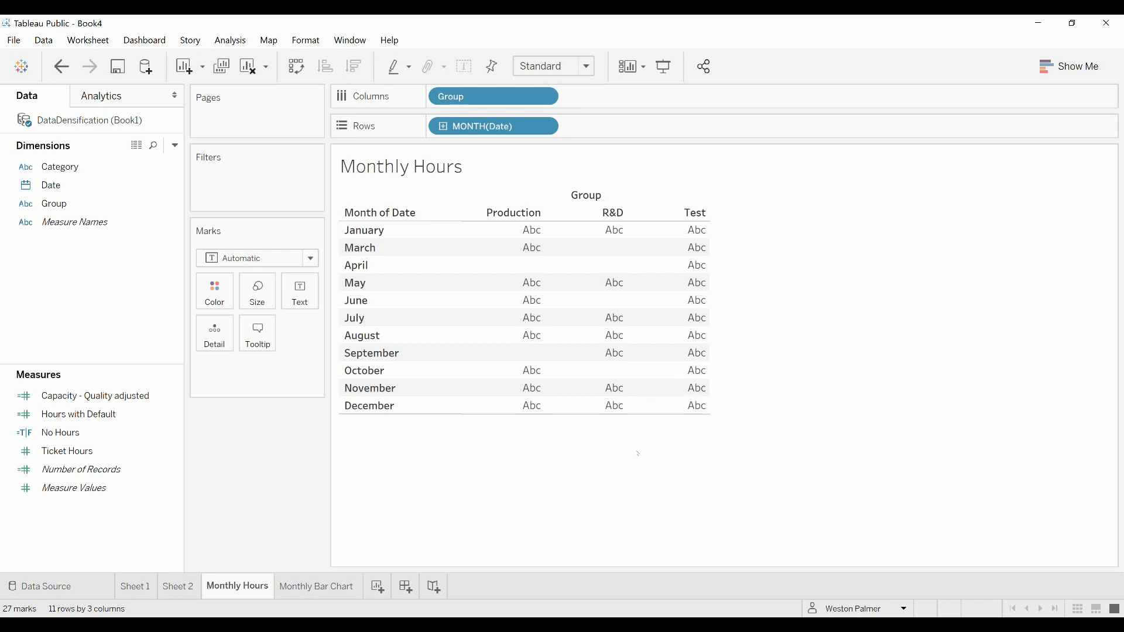
mouse_move(585, 352)
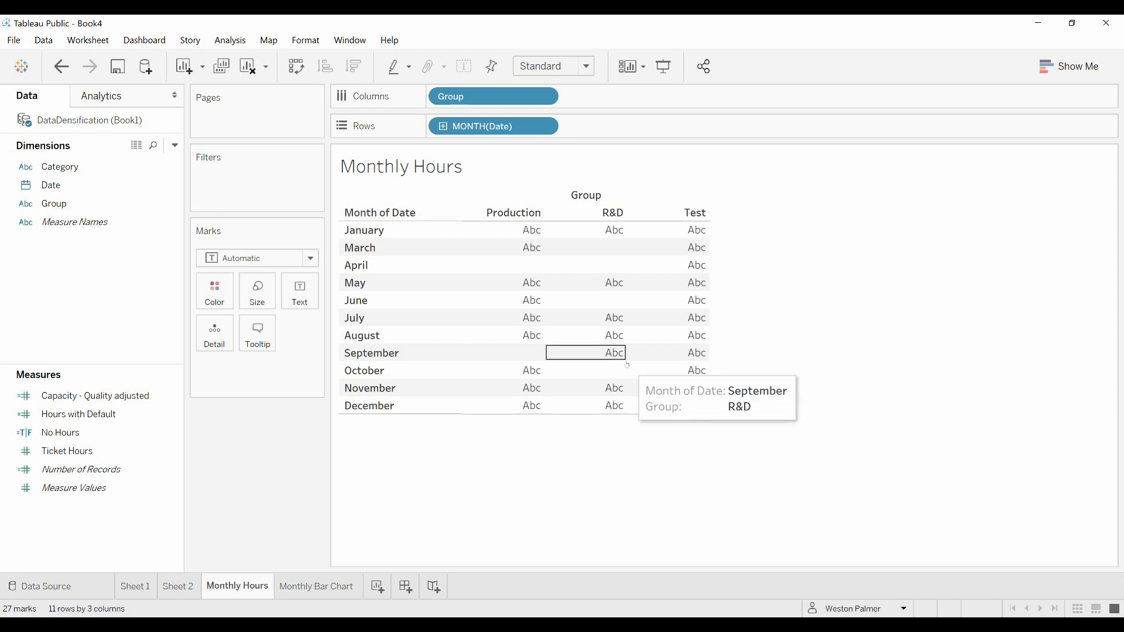
mouse_move(539, 264)
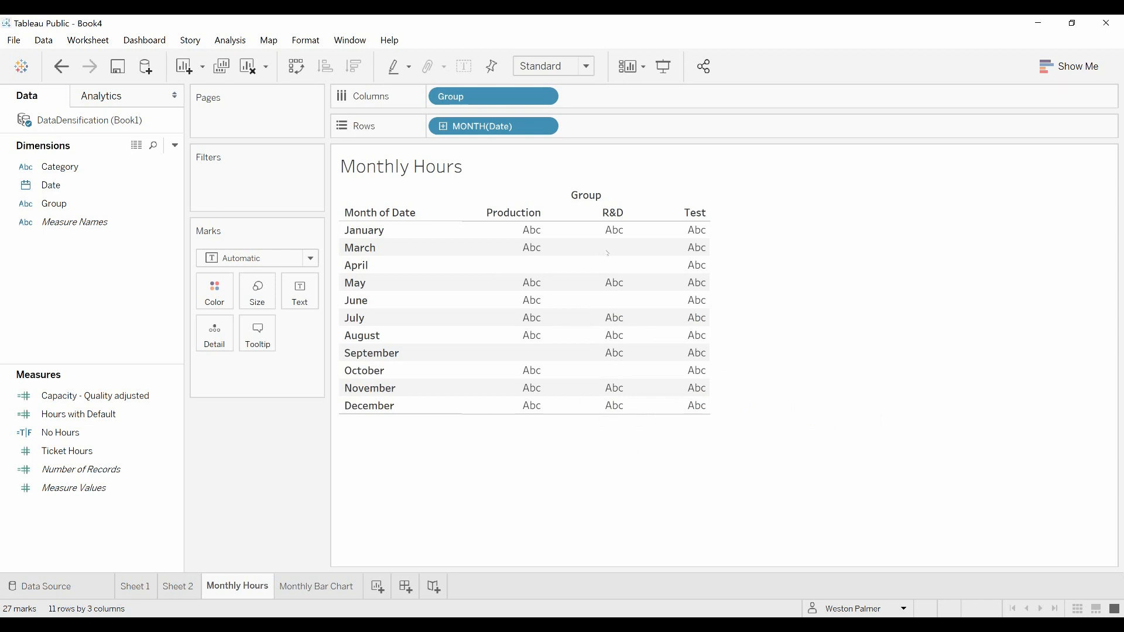
Show summed Ticket Hours as the text label in each Monthly Hours cell.
left_click(585, 229)
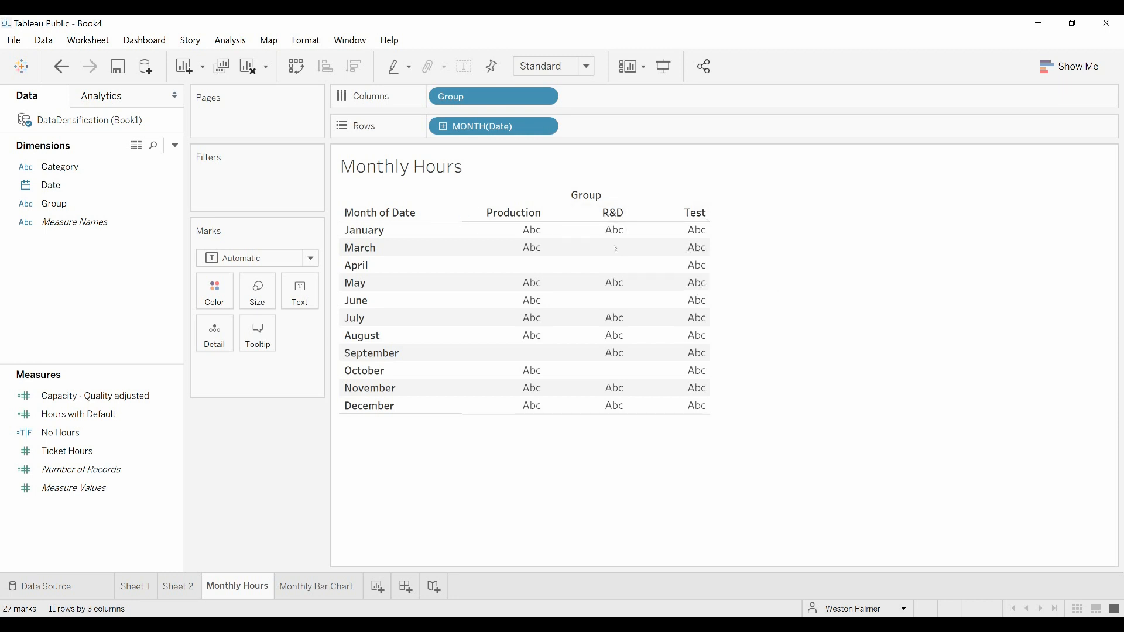
mouse_move(607, 263)
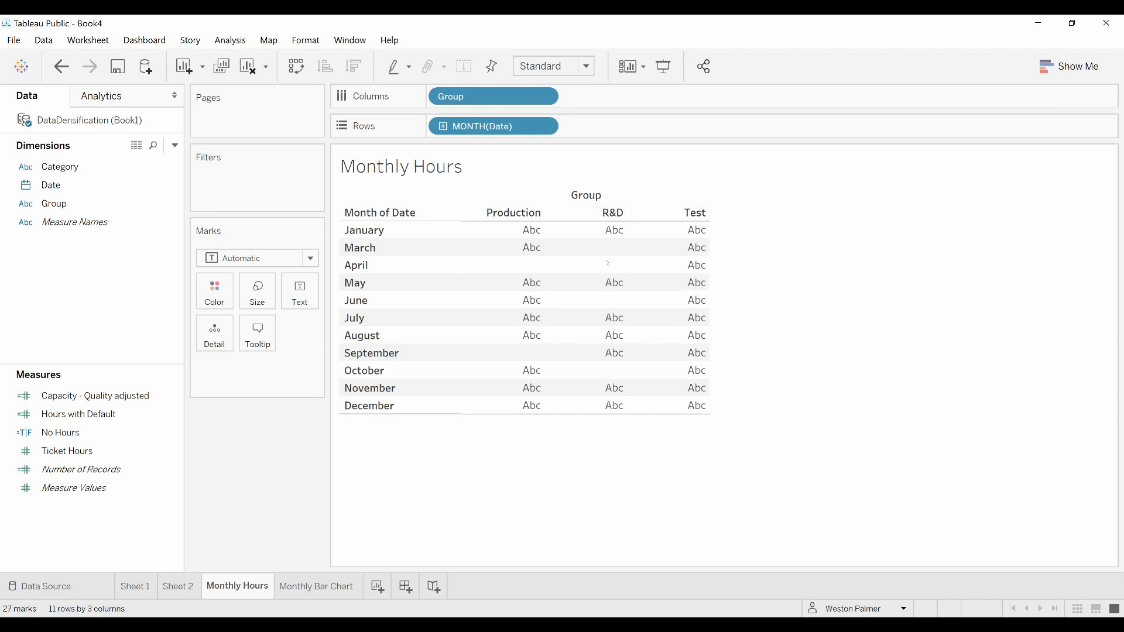
left_click(68, 450)
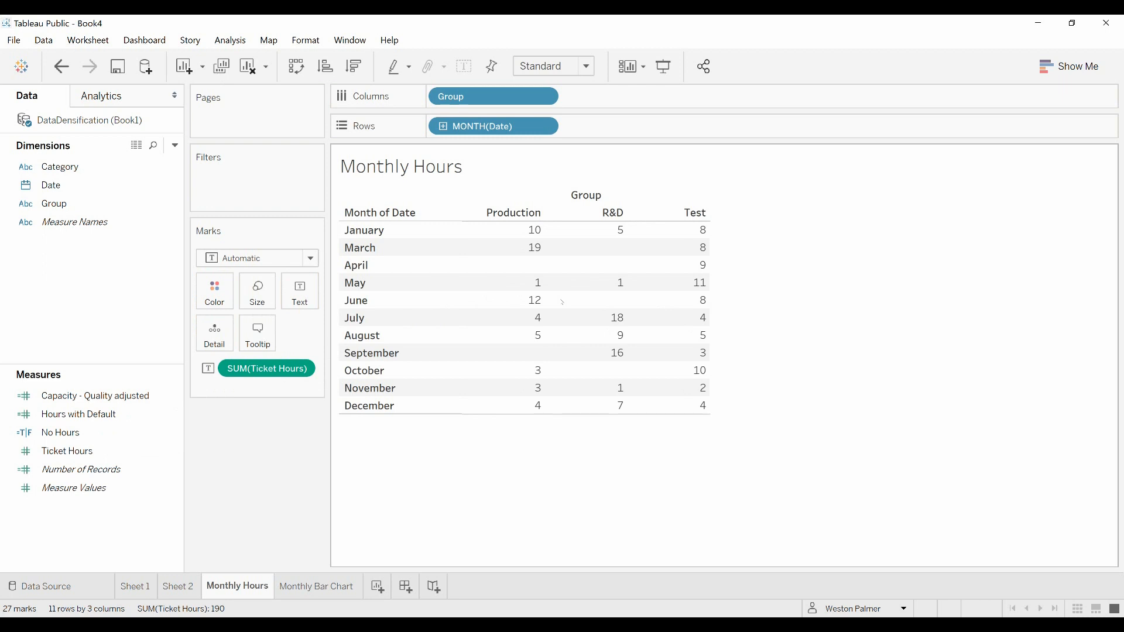
mouse_move(611, 251)
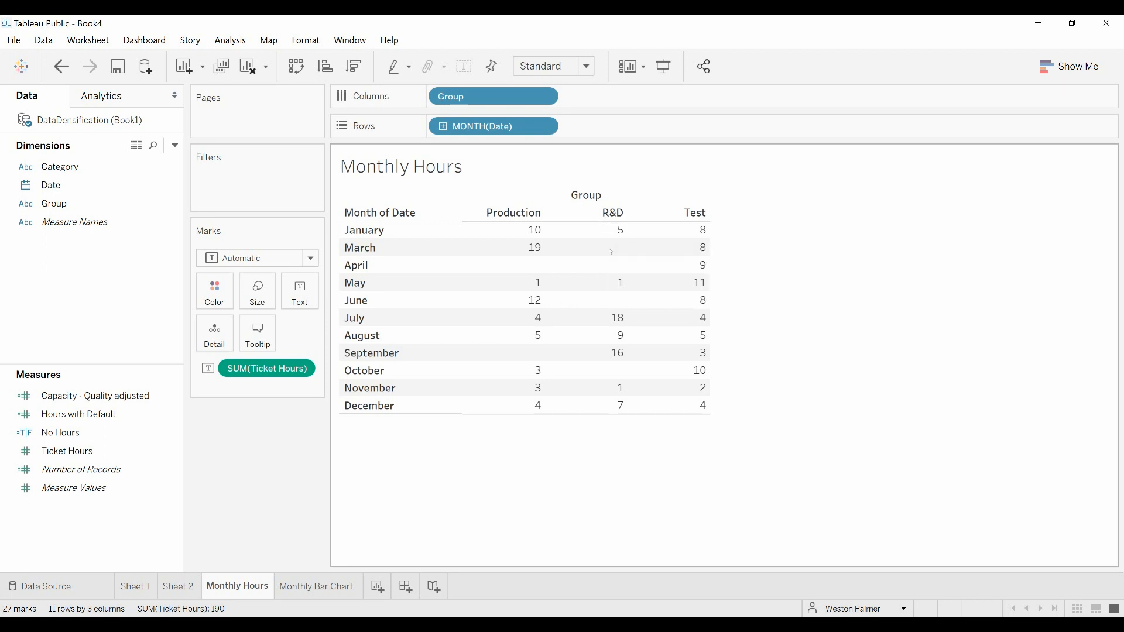
mouse_move(613, 272)
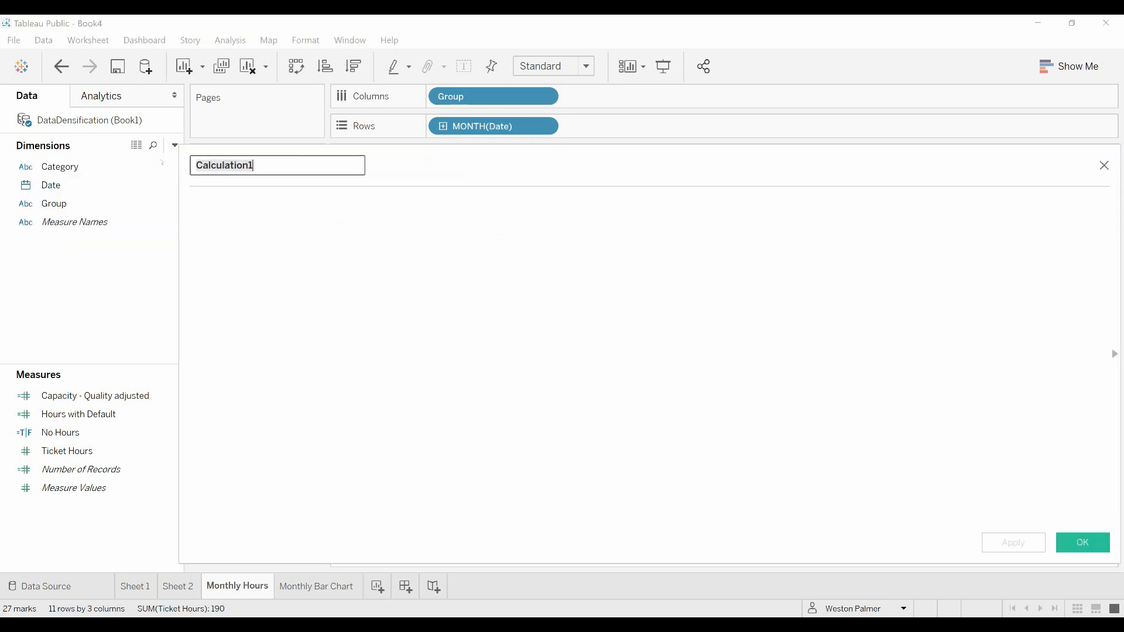
Name the calculation Zero Hours with formula zn(sum([Ticket Hours])).
left_click(51, 185)
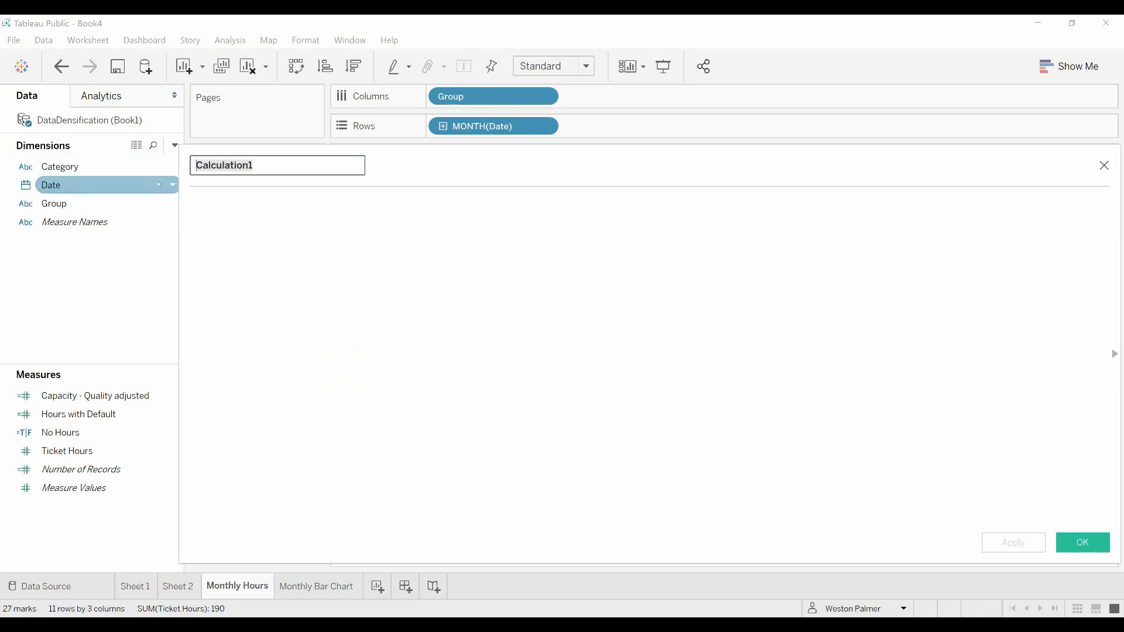
type("Zero Hours")
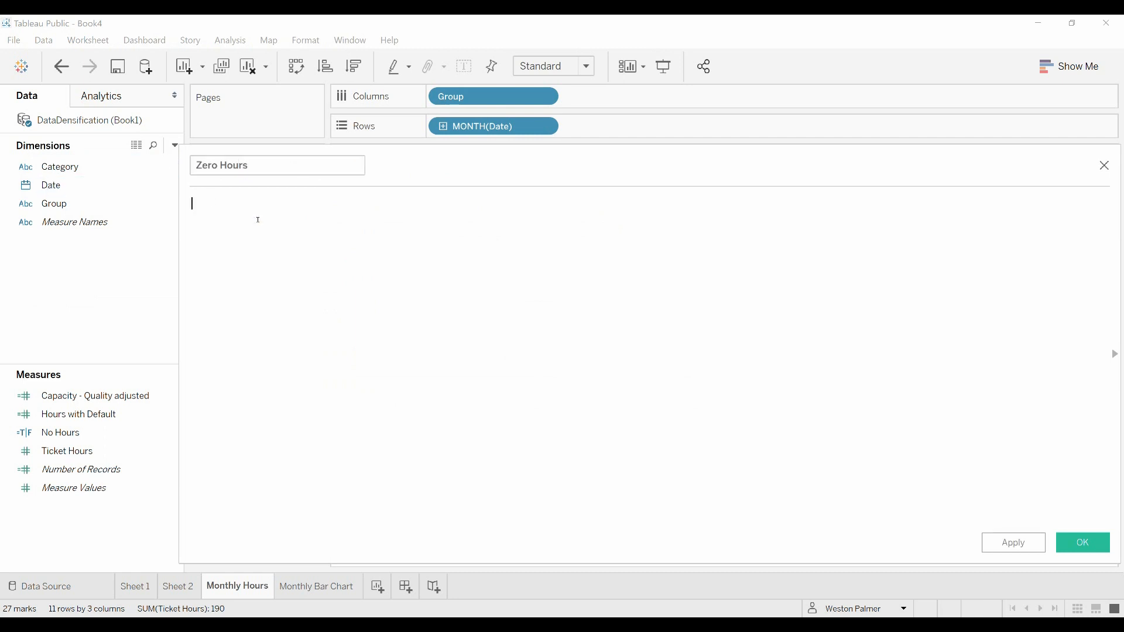
type("zn")
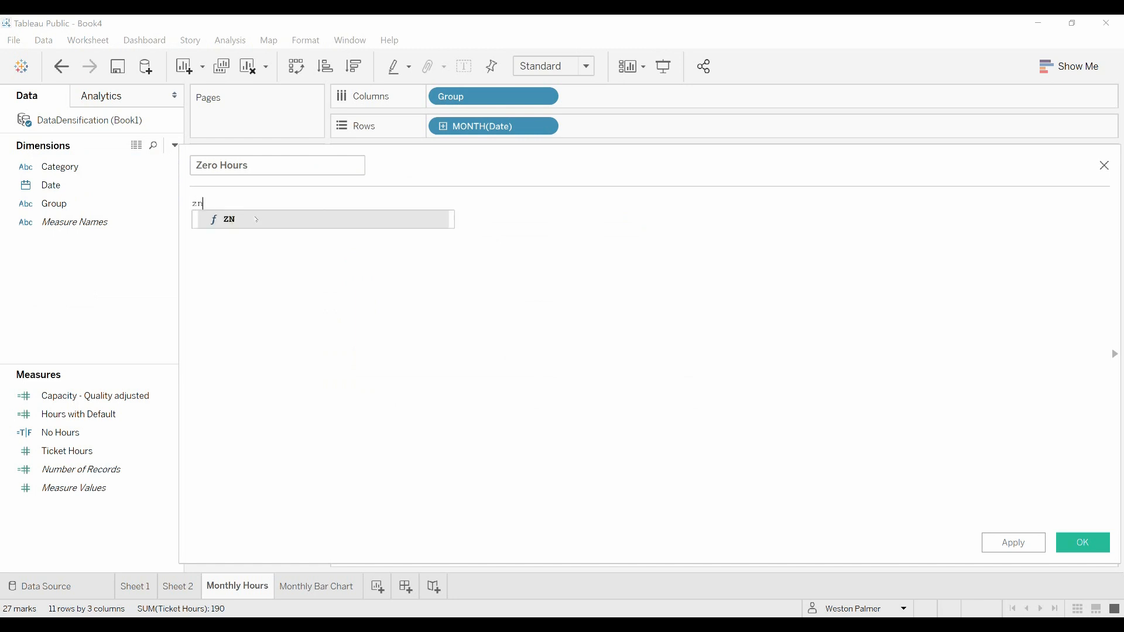
type("(sum")
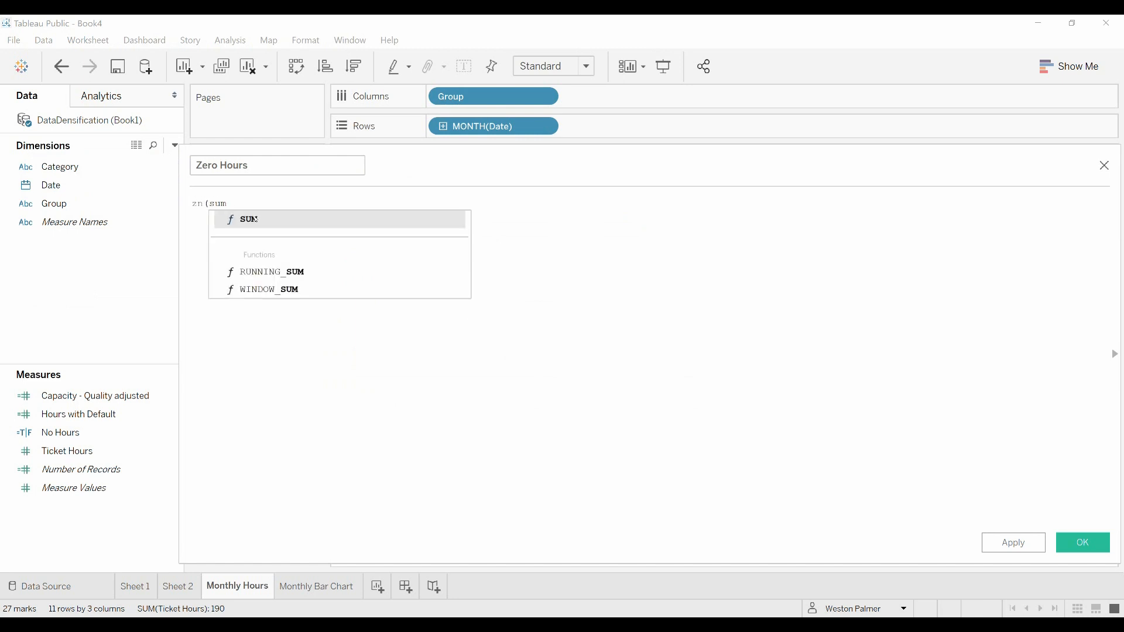
type("(s")
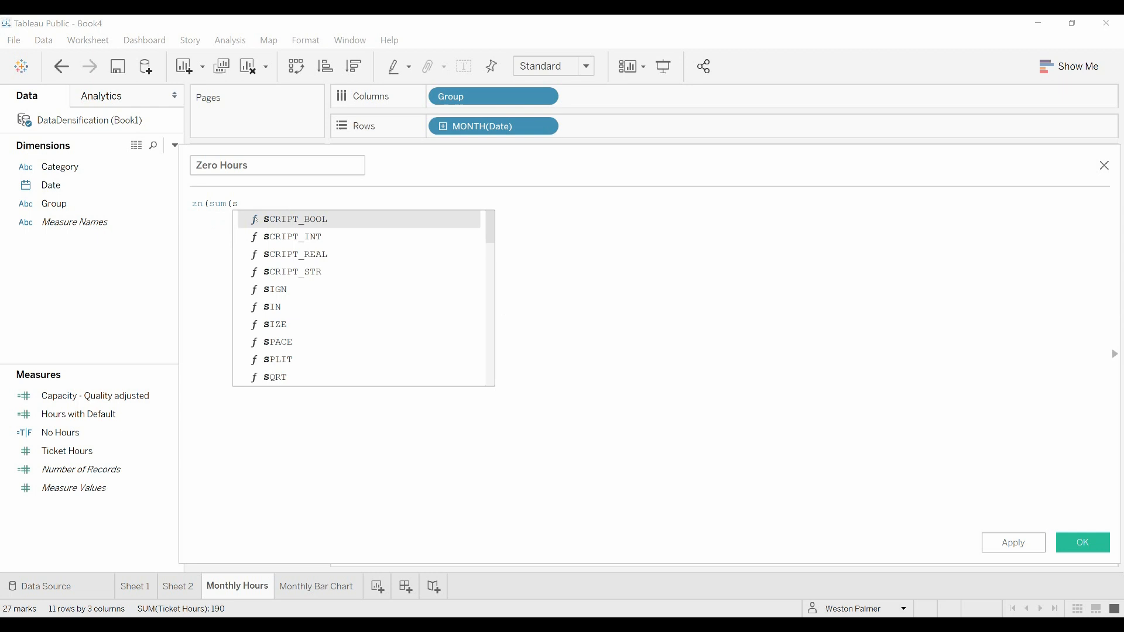
type("to")
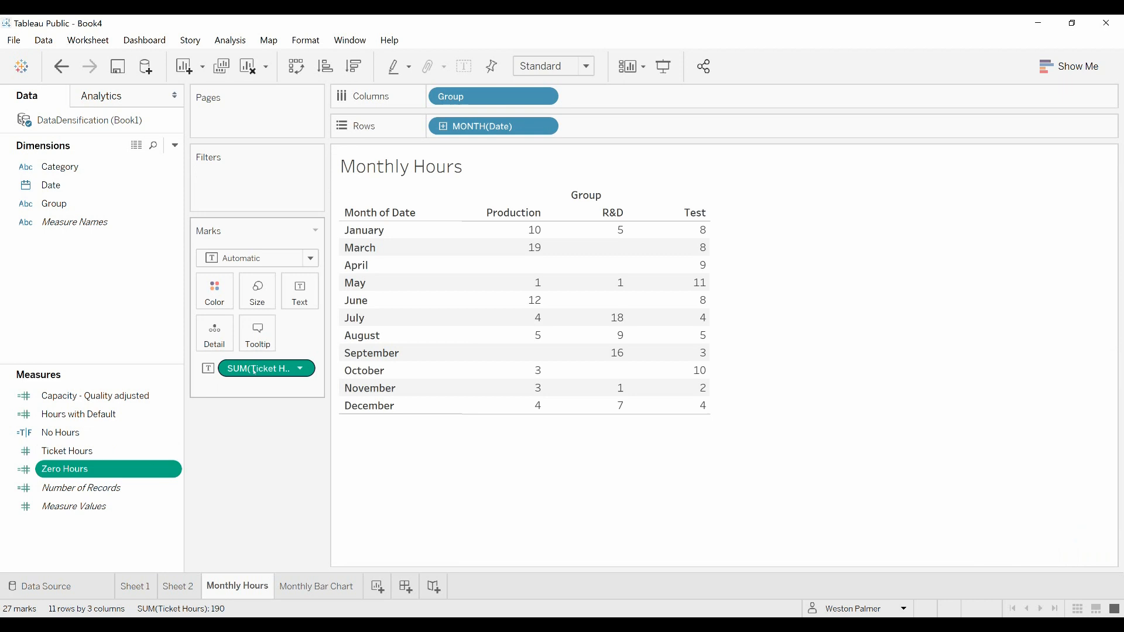
Replace SUM(Ticket Hours) on Text with Zero Hours so it labels the table cells.
left_click_drag(266, 368, 252, 476)
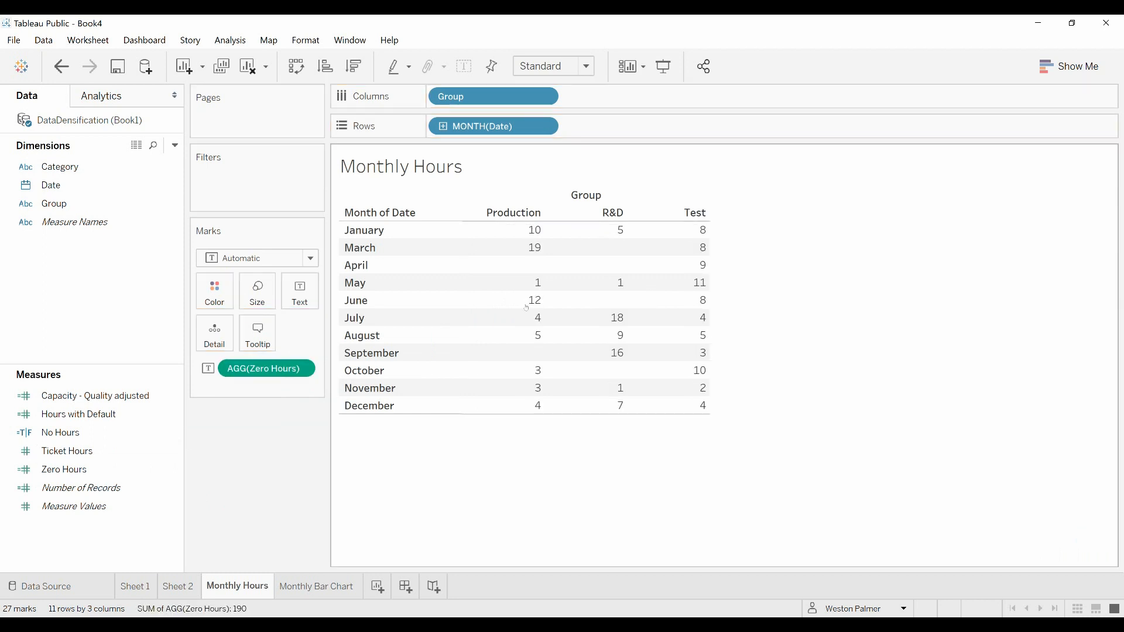
mouse_move(667, 247)
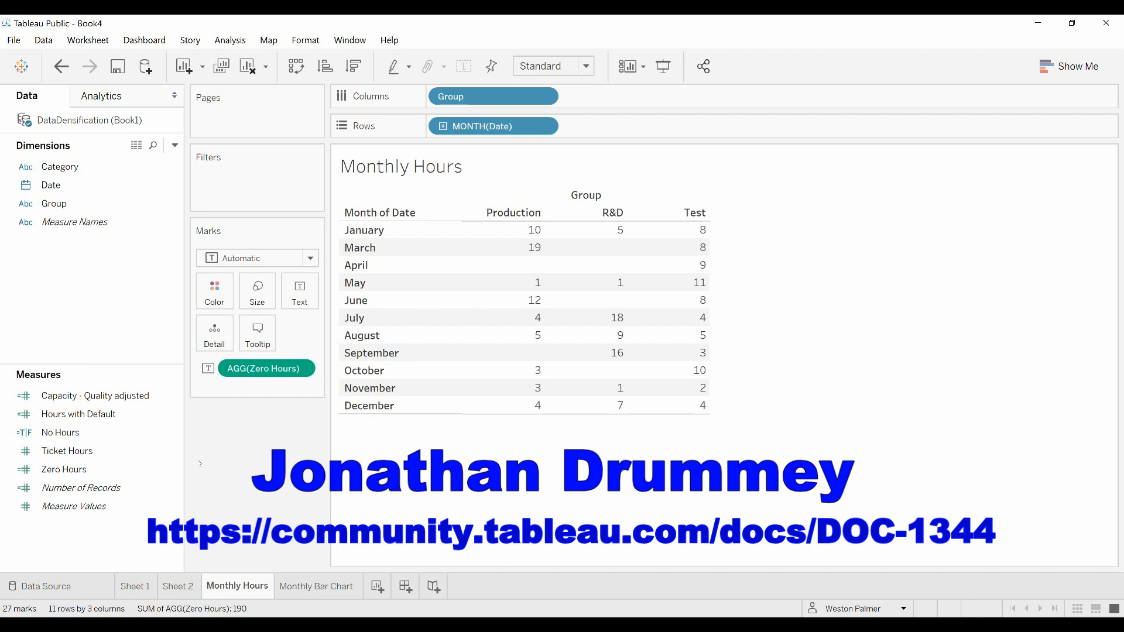
left_click(63, 468)
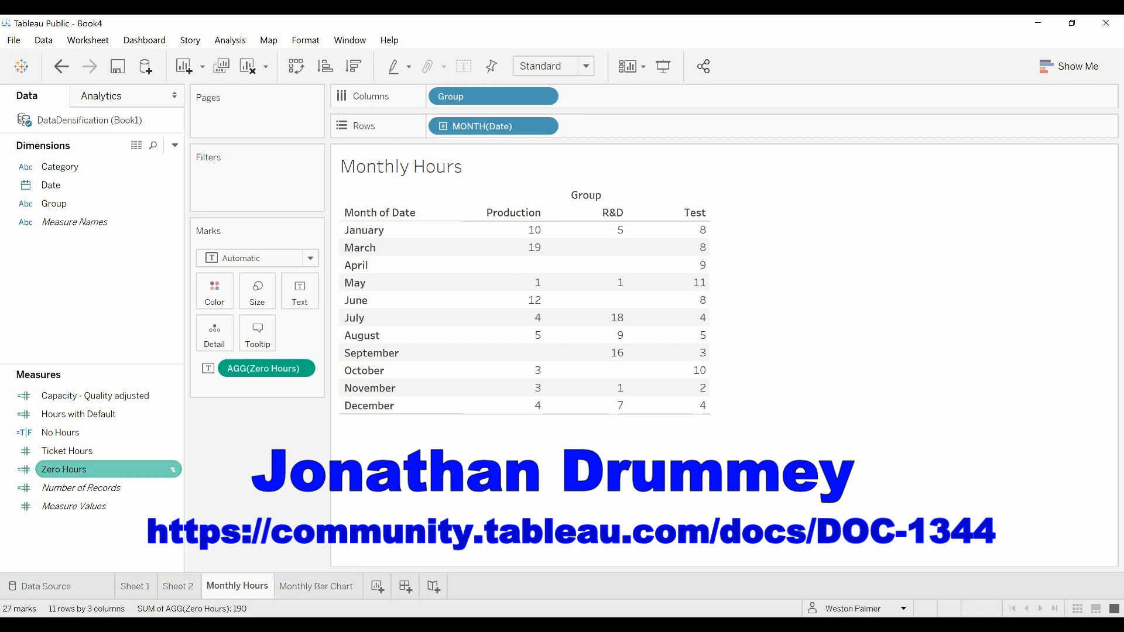
Edit Zero Hours and wrap the summed Ticket Hours inside a LOOKUP function.
right_click(63, 468)
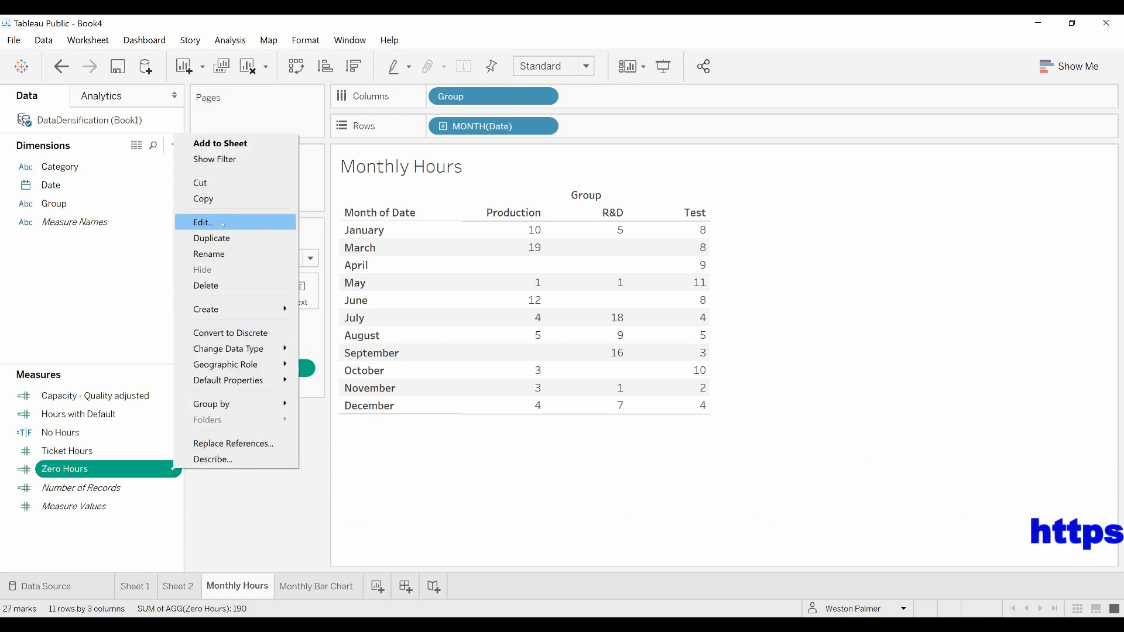
left_click(204, 223)
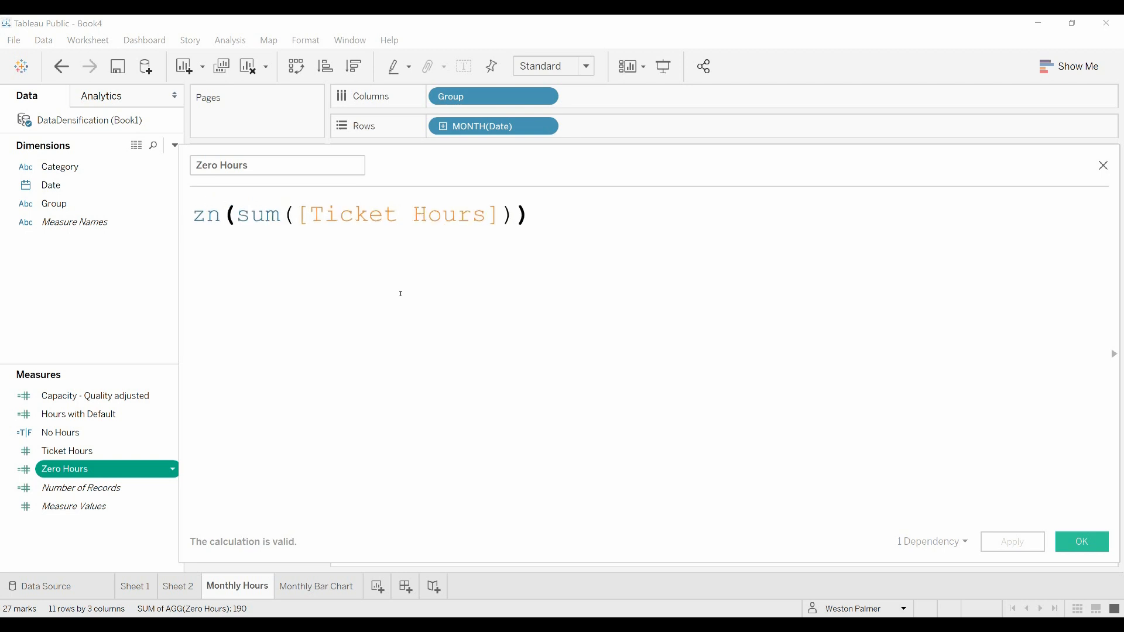
left_click(236, 215)
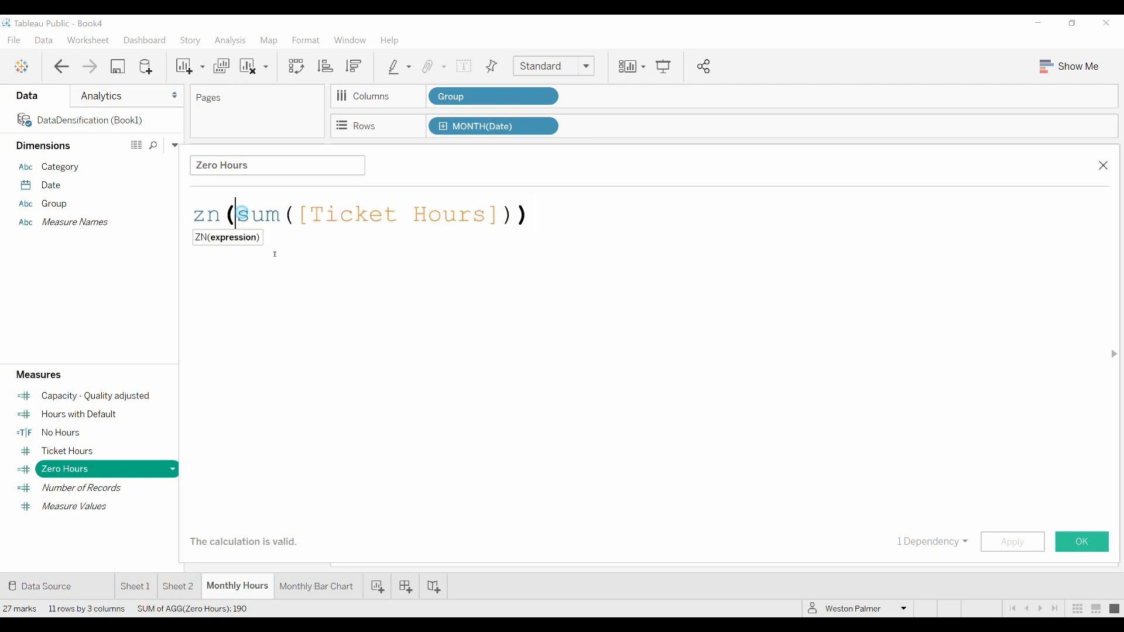
type("Lo")
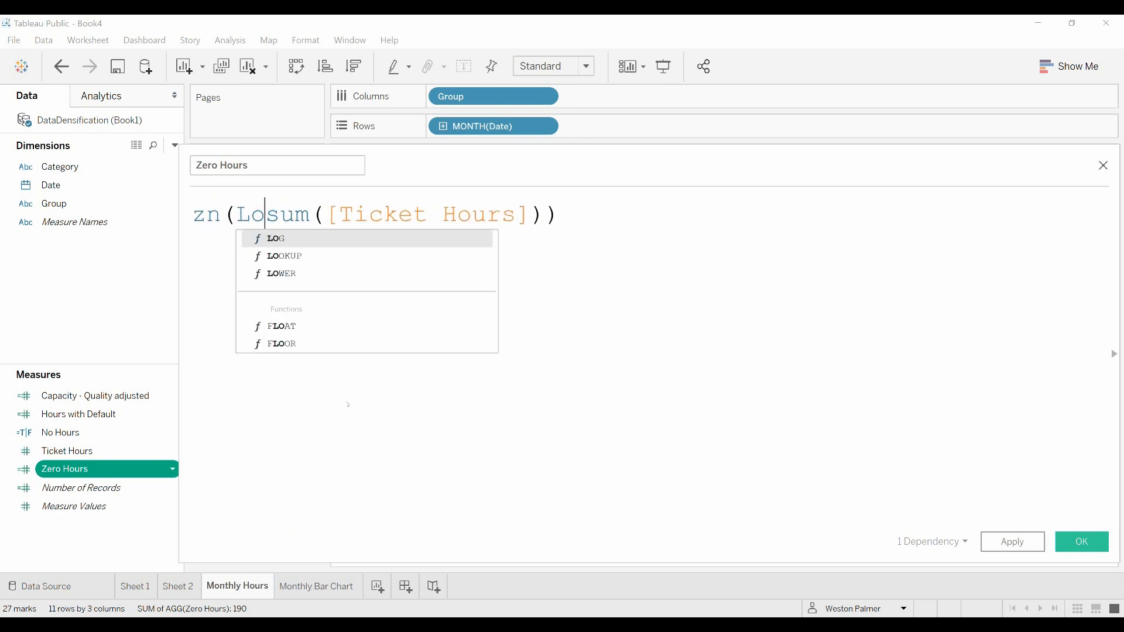
left_click(281, 256)
type("okup(")
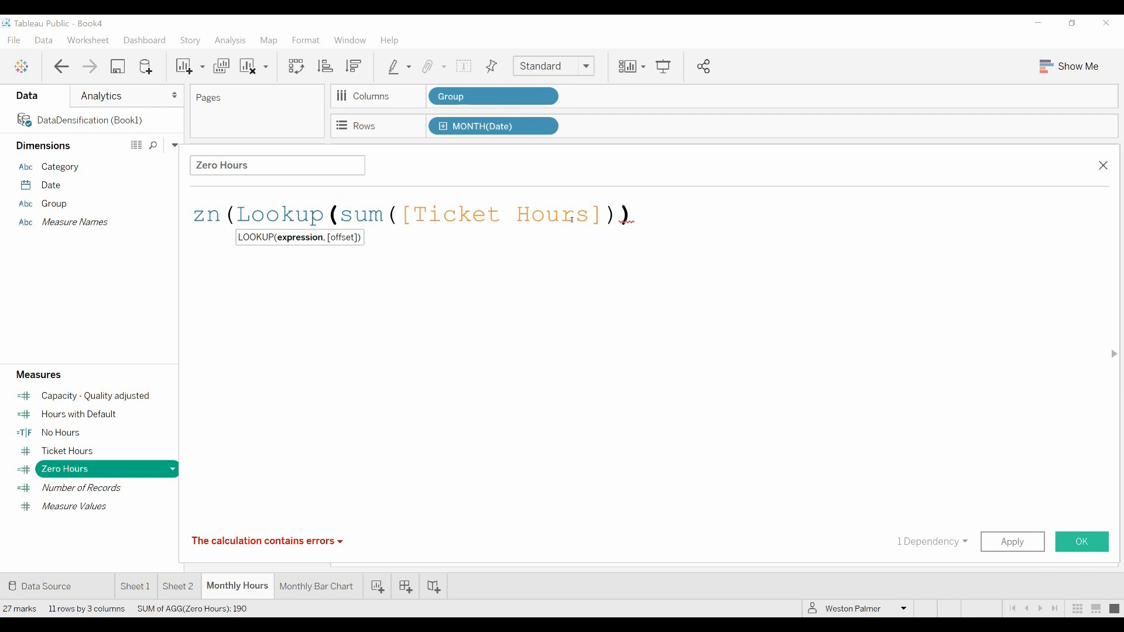
Add the ,0) offset so the formula reads zn(Lookup(sum([Ticket Hours]),0)).
left_click(337, 214)
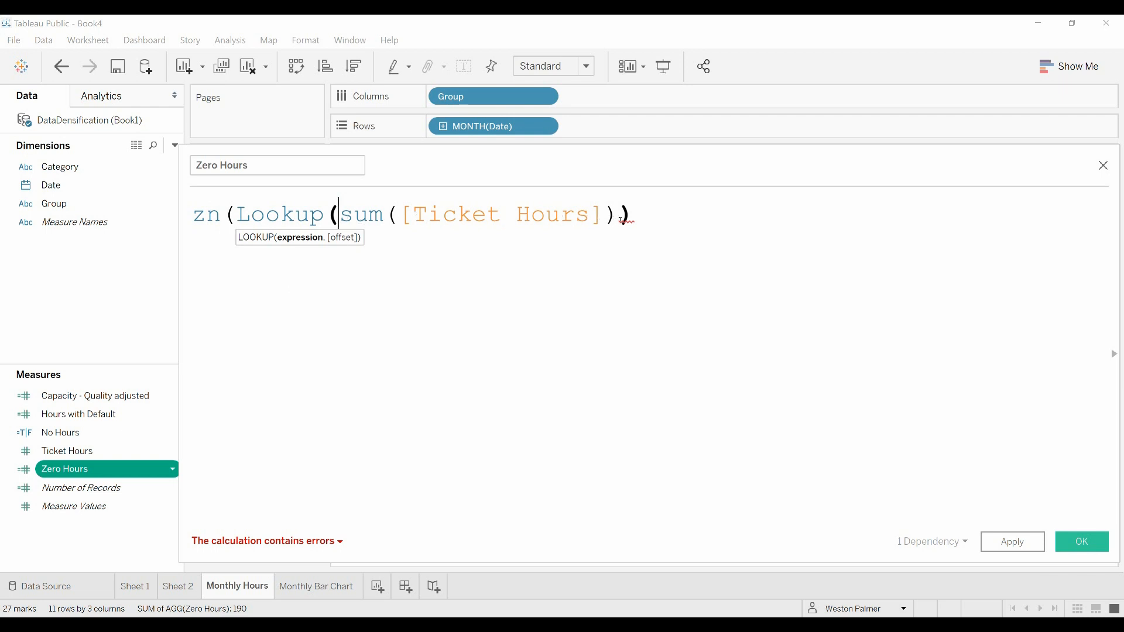
type(",")
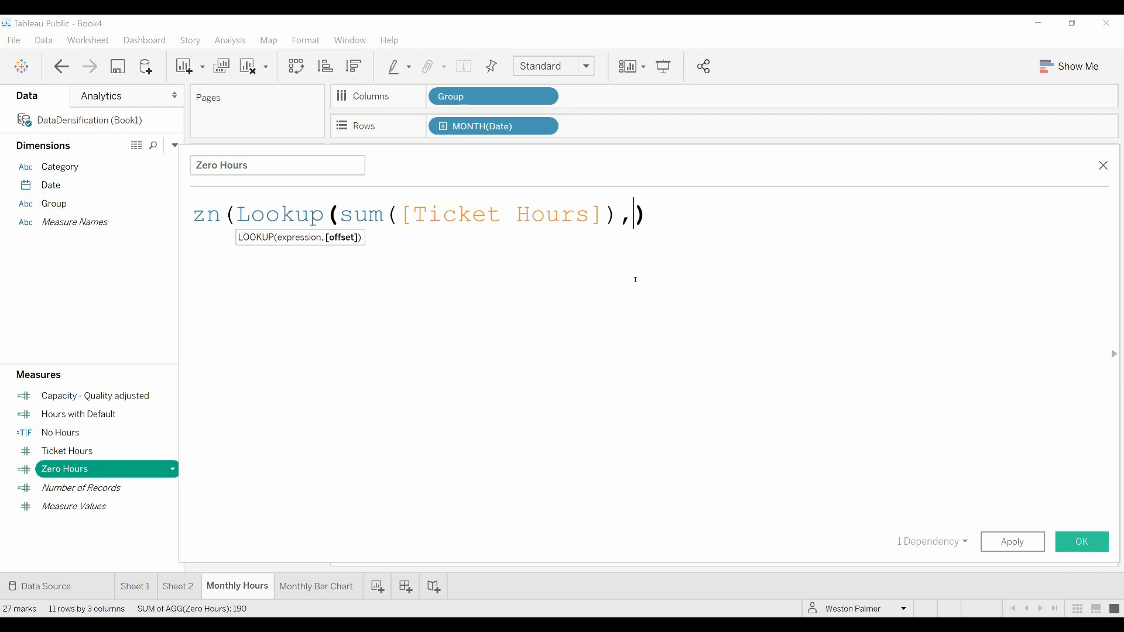
type("0")
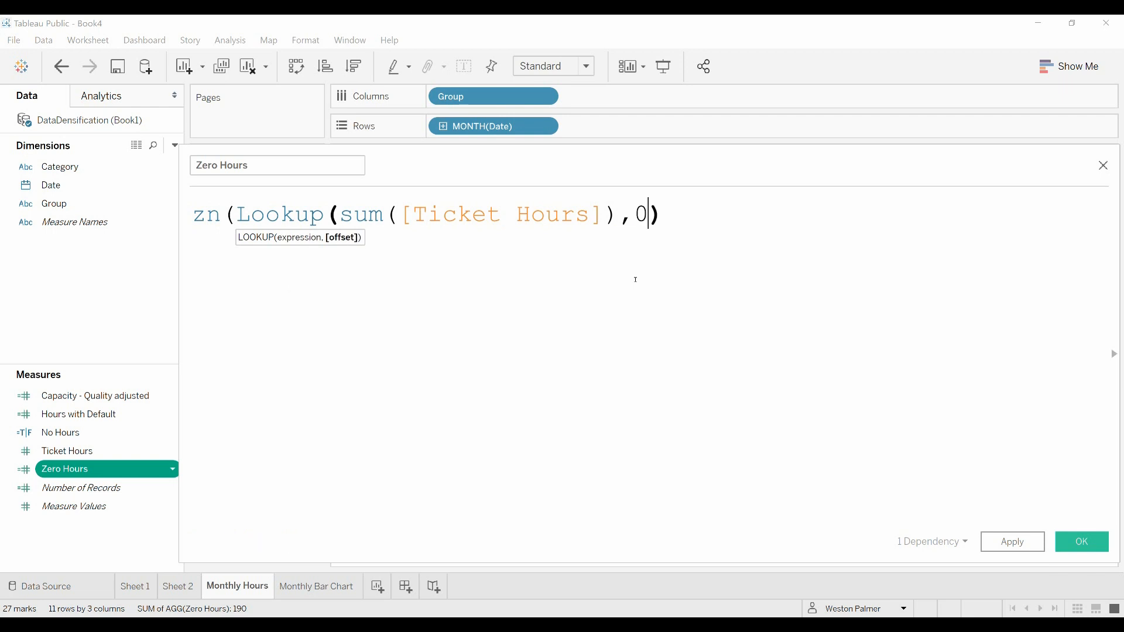
type(")")
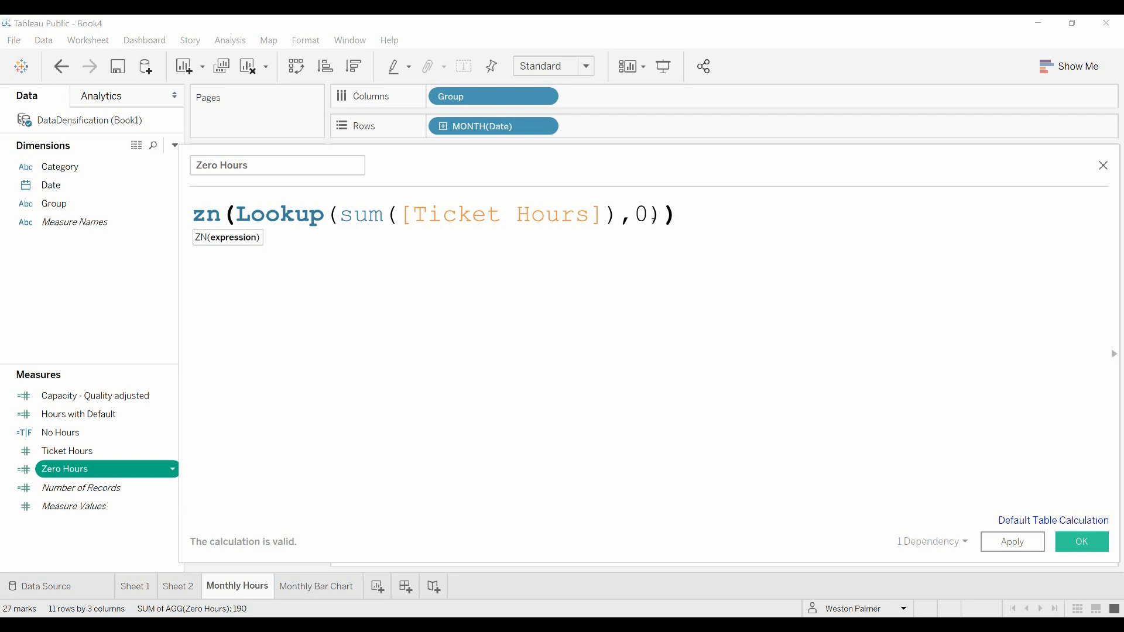
left_click(655, 215)
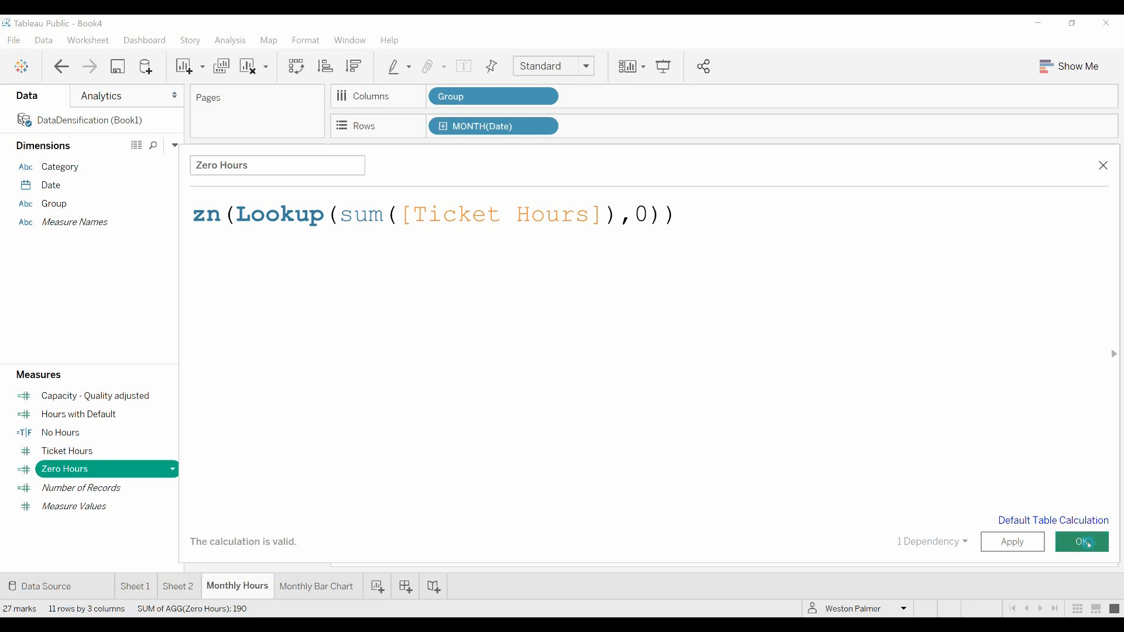
Apply the revised Zero Hours formula so empty cells show 0, then switch to Monthly Bar Chart.
left_click(1081, 540)
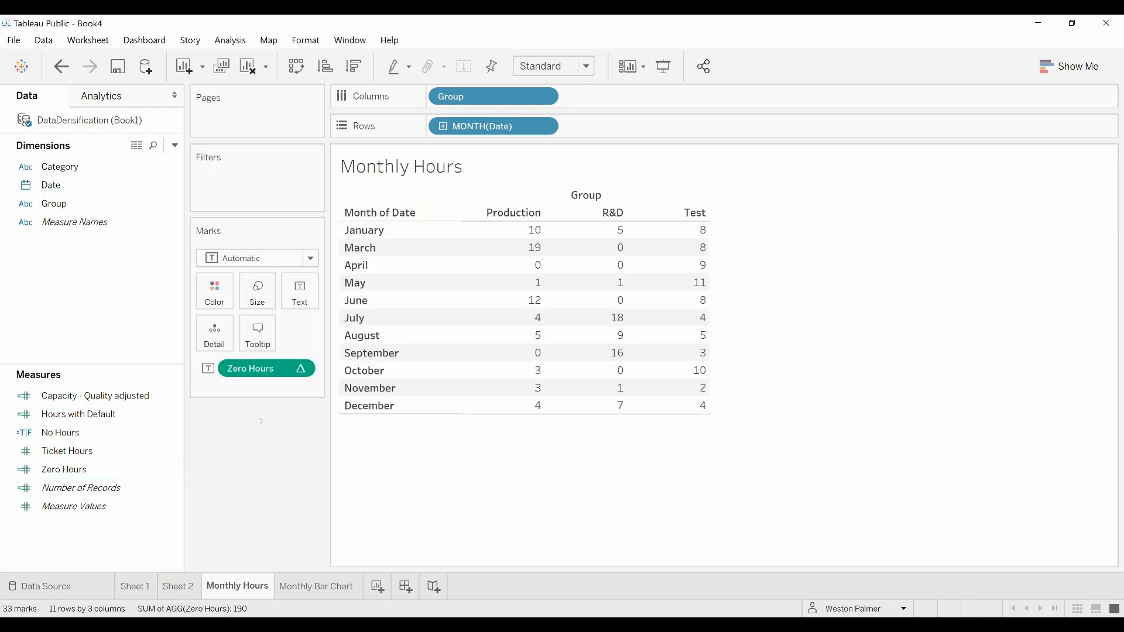
mouse_move(584, 388)
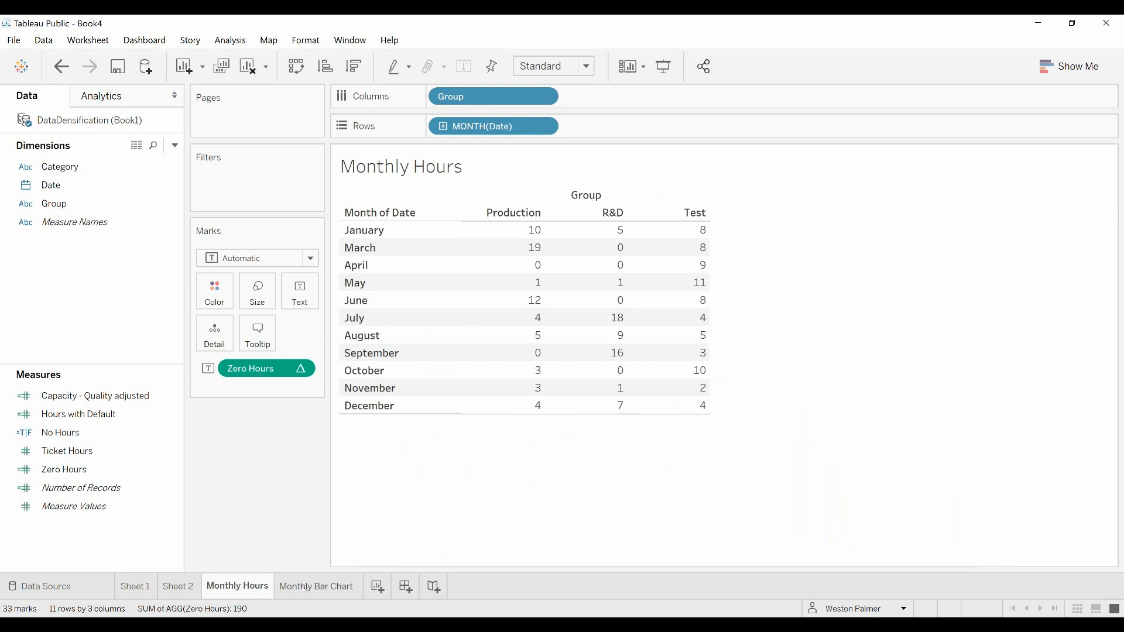
left_click(317, 586)
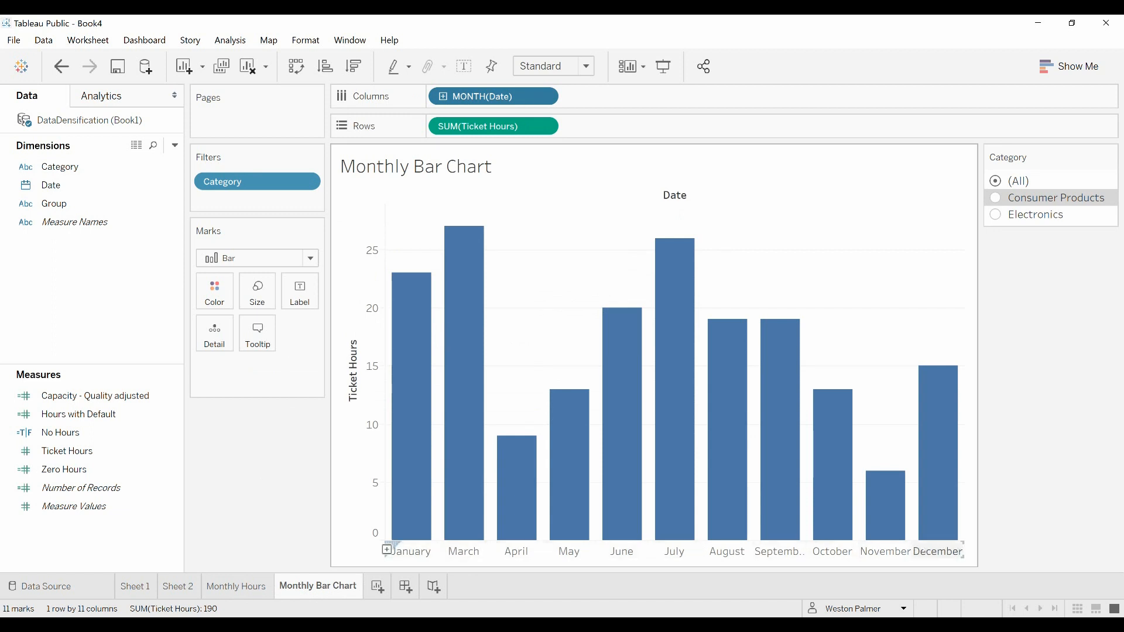
mouse_move(463, 323)
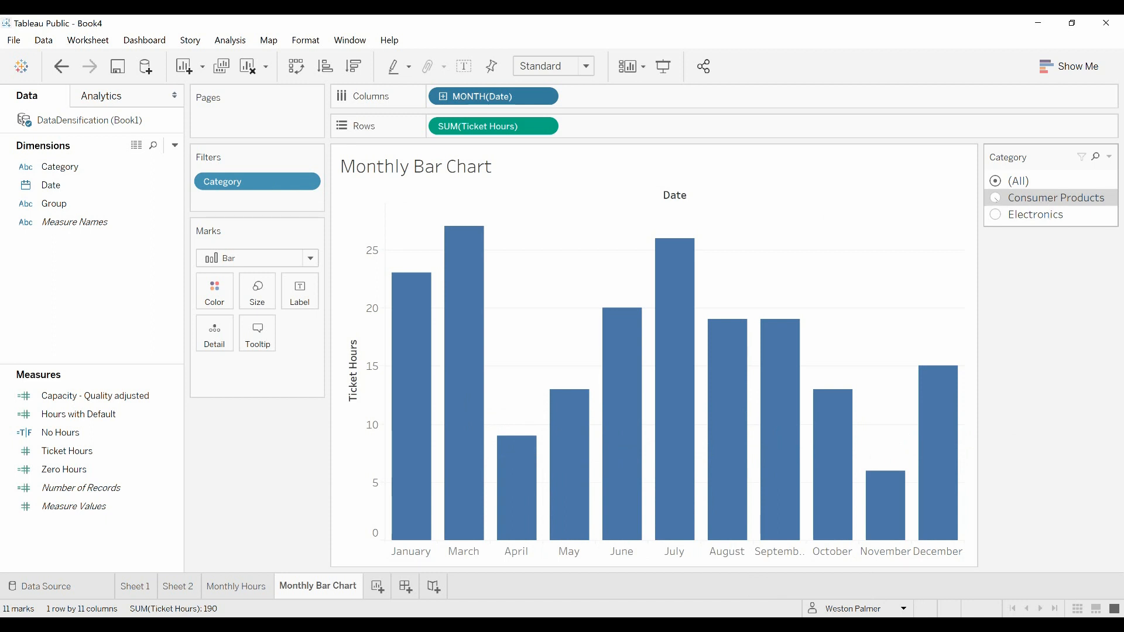
left_click(995, 197)
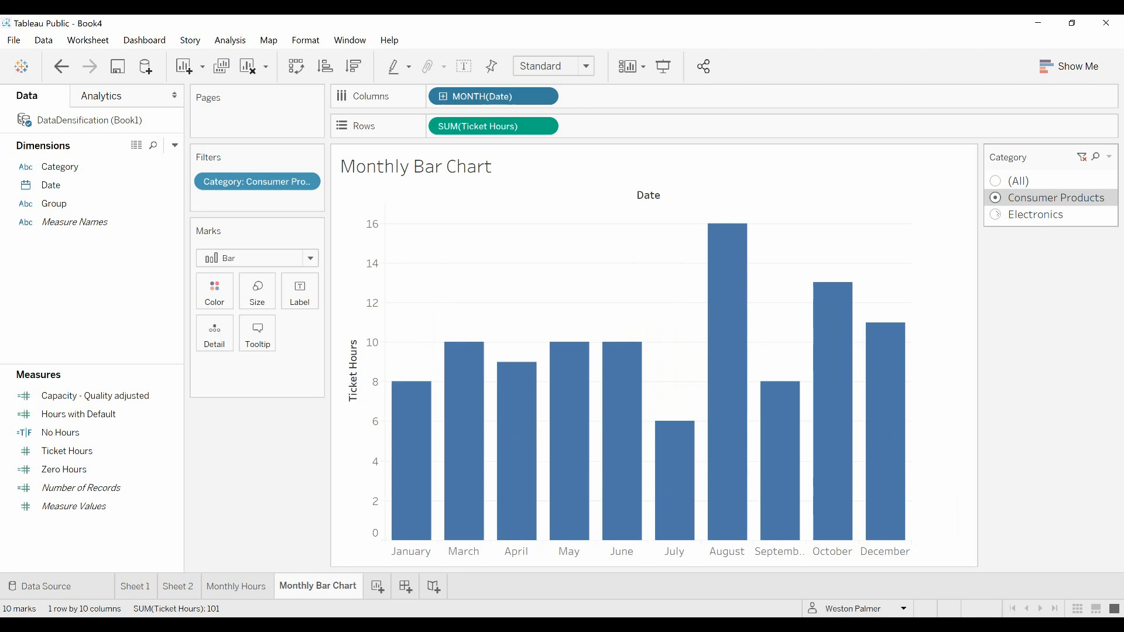
left_click(995, 214)
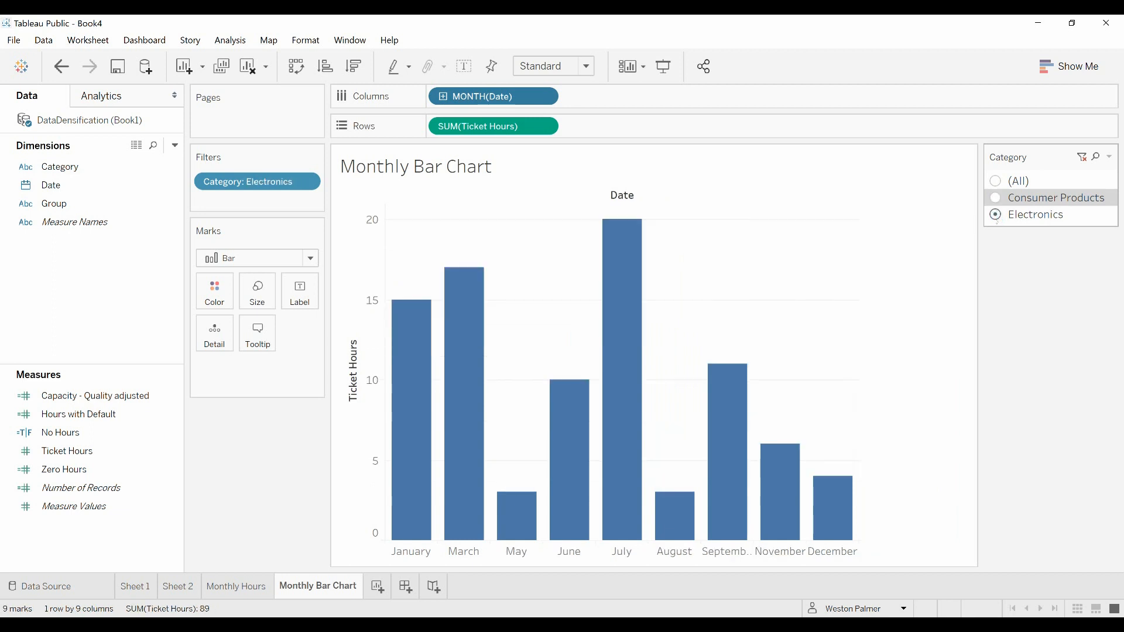
mouse_move(996, 223)
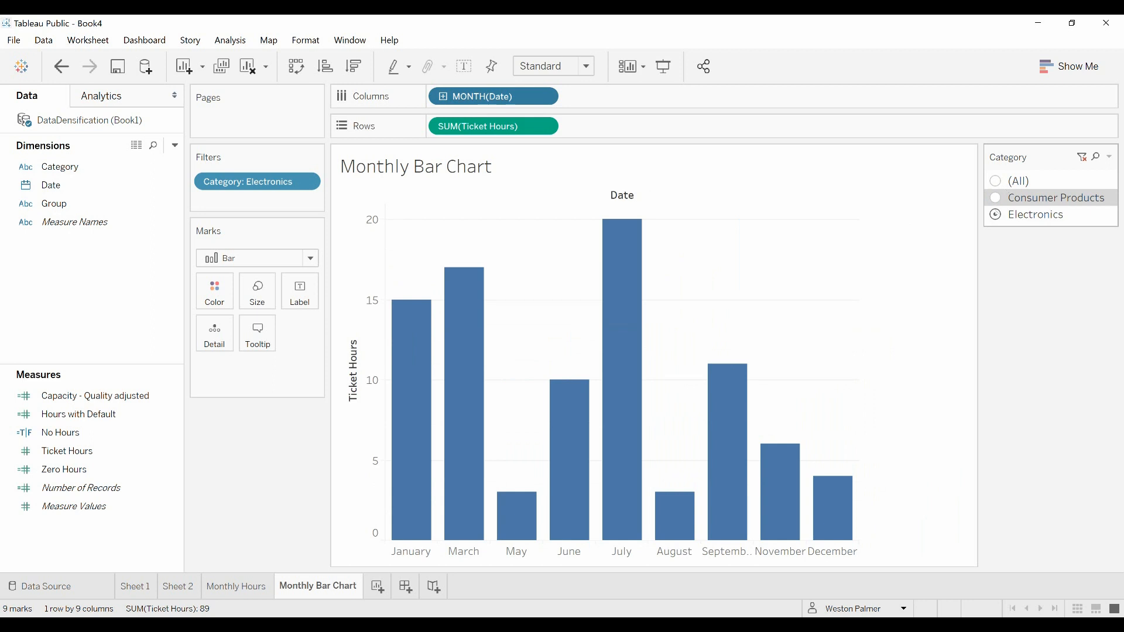
left_click(1054, 198)
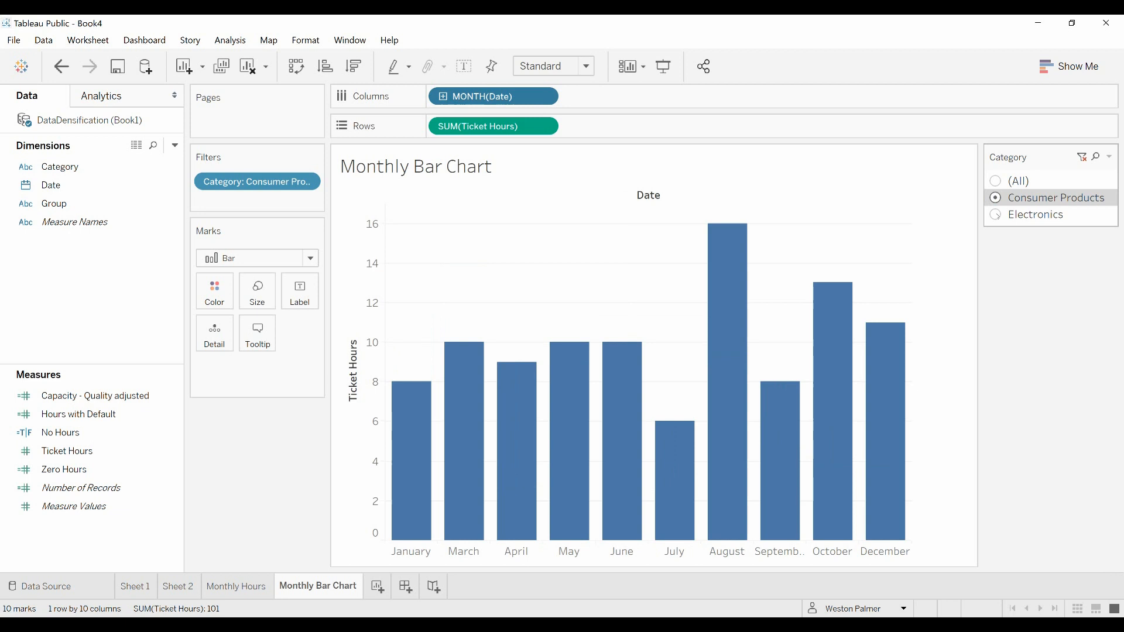
left_click(996, 181)
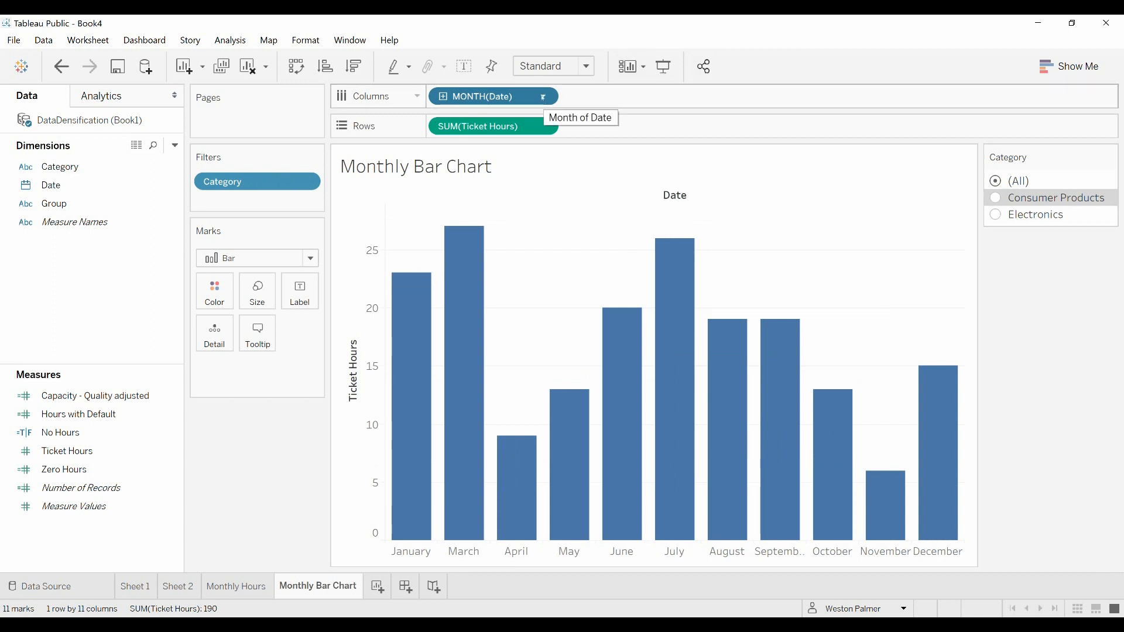
Enable Show Missing Values on MONTH(Date) so February appears without a bar.
left_click(543, 96)
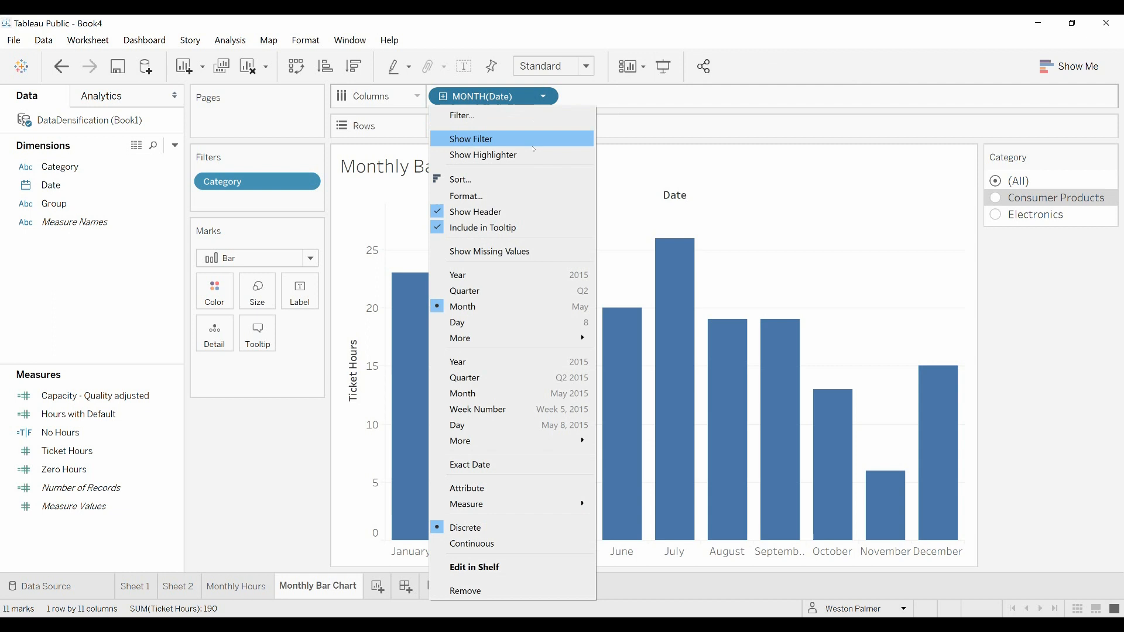
mouse_move(489, 251)
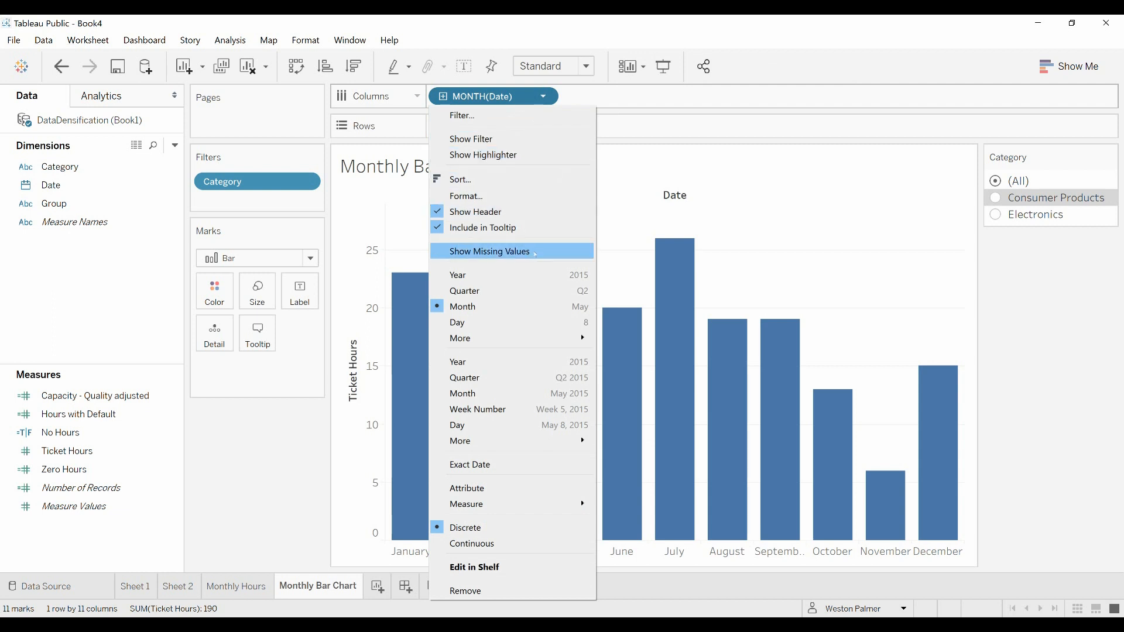
left_click(489, 251)
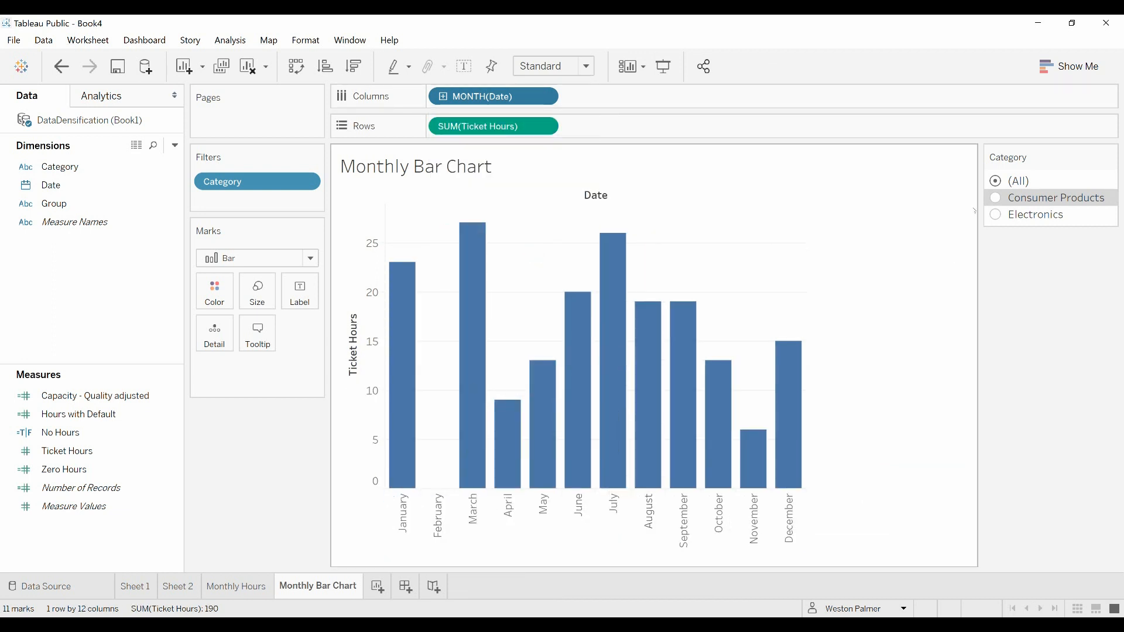
Filter the chart to the Electronics category only.
left_click(995, 197)
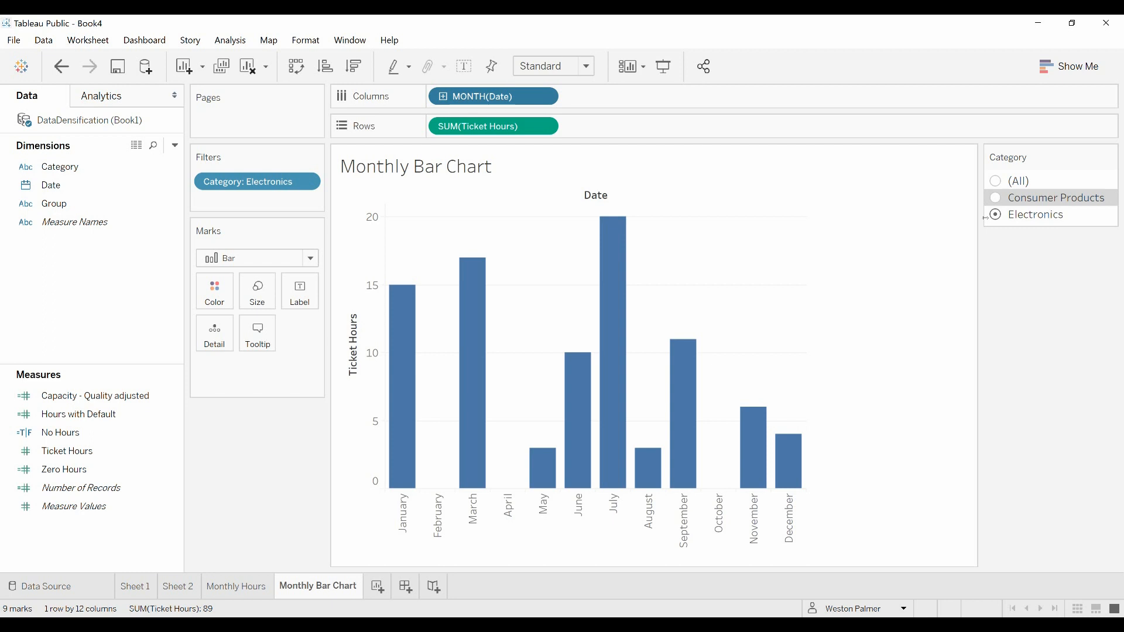
mouse_move(840, 440)
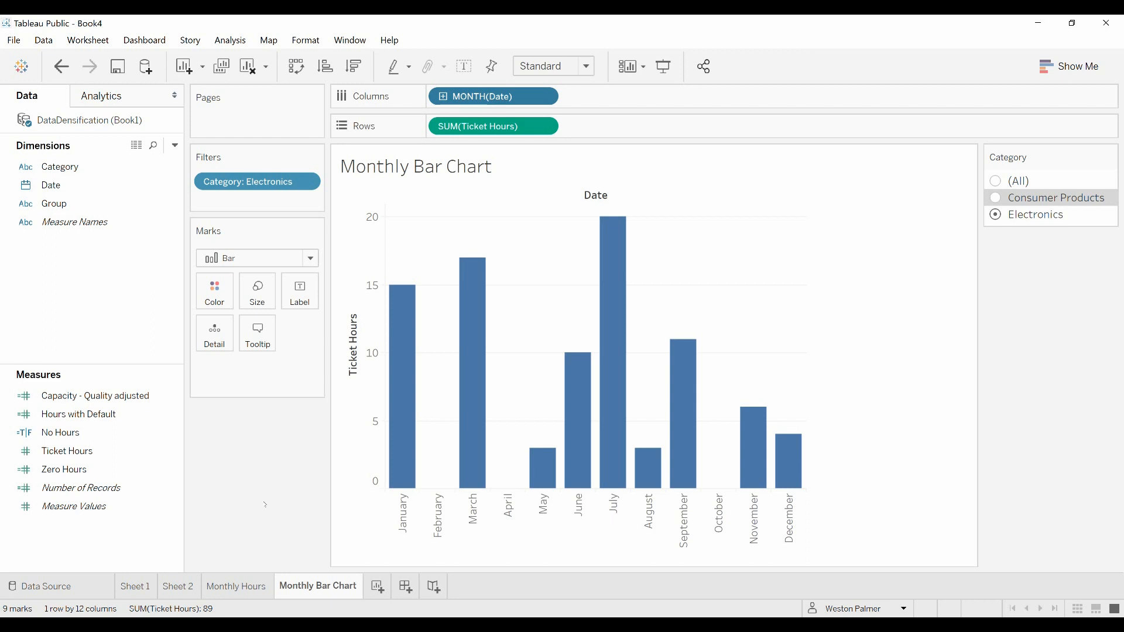
mouse_move(297, 514)
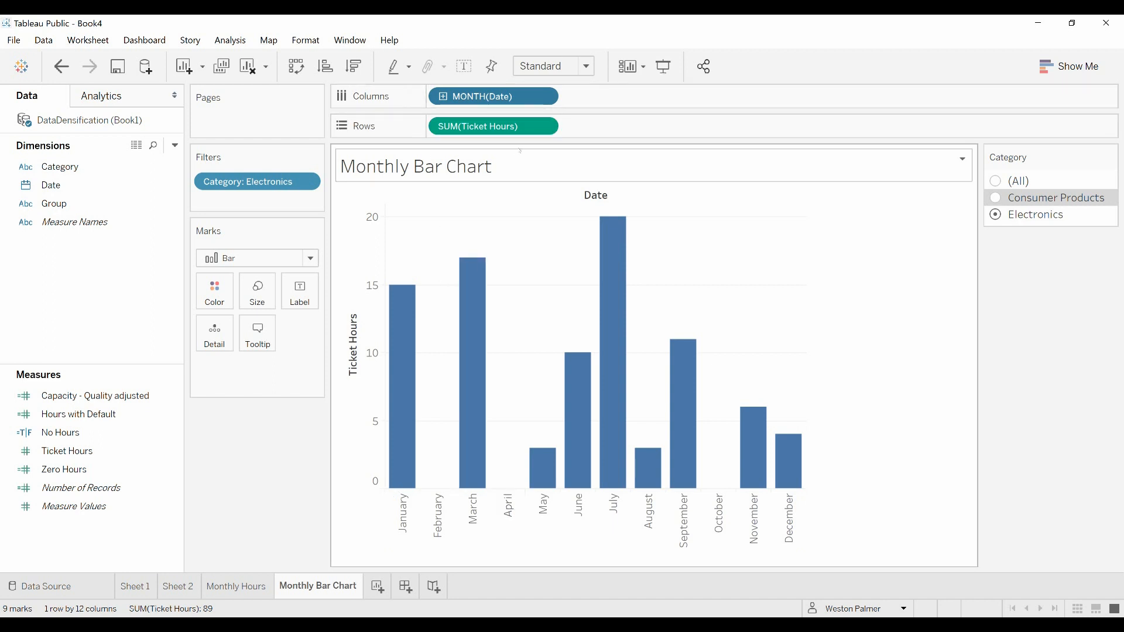
Remove SUM(Ticket Hours) from Rows and bring up the Hours with Default actions.
left_click_drag(493, 125, 272, 388)
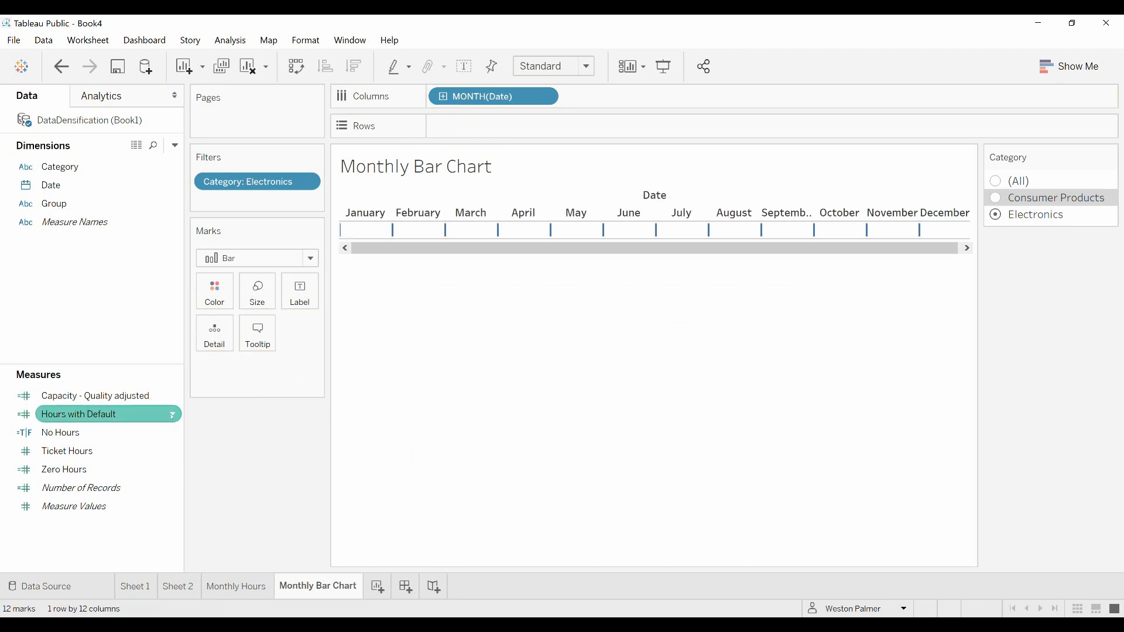
right_click(80, 414)
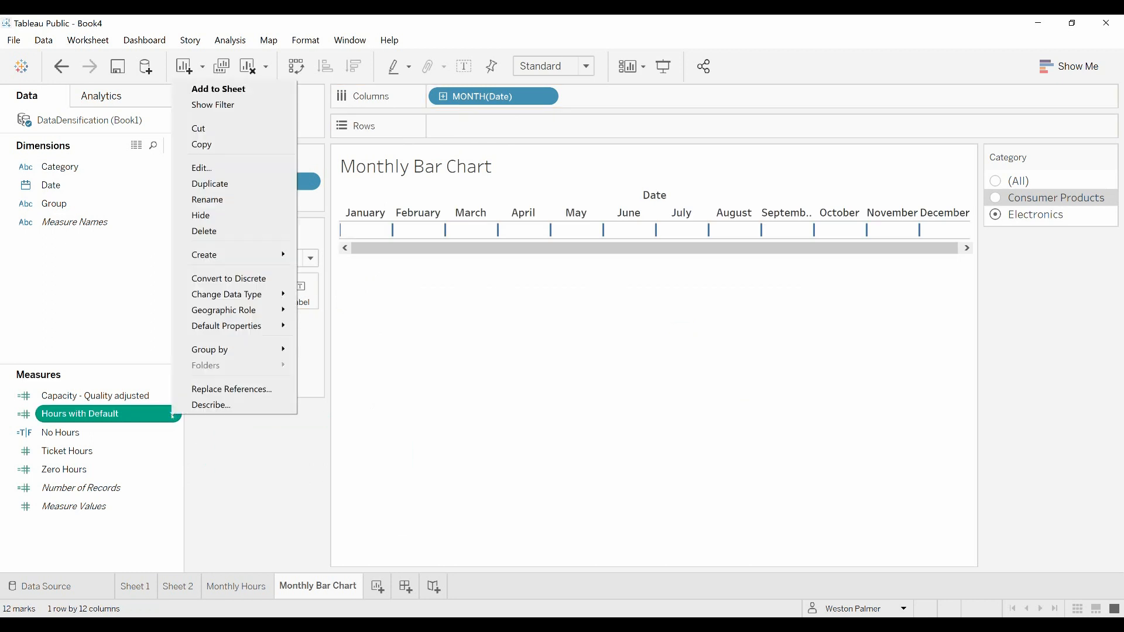
mouse_move(202, 168)
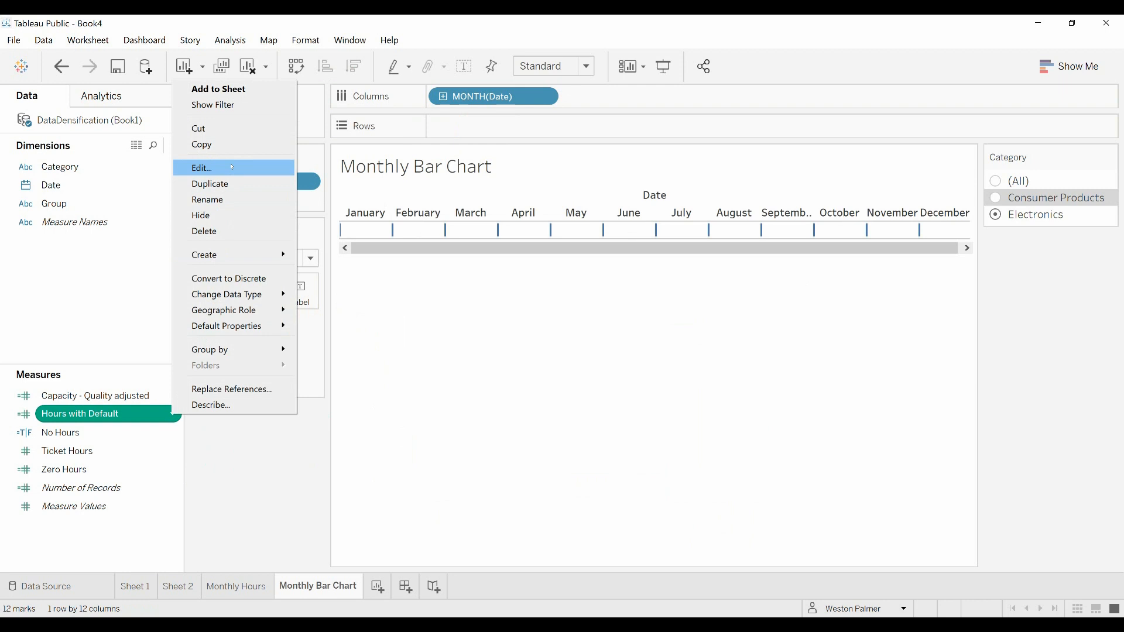
Review the Hours with Default formula, which returns 5 for zero-hour months, and confirm it.
left_click(201, 168)
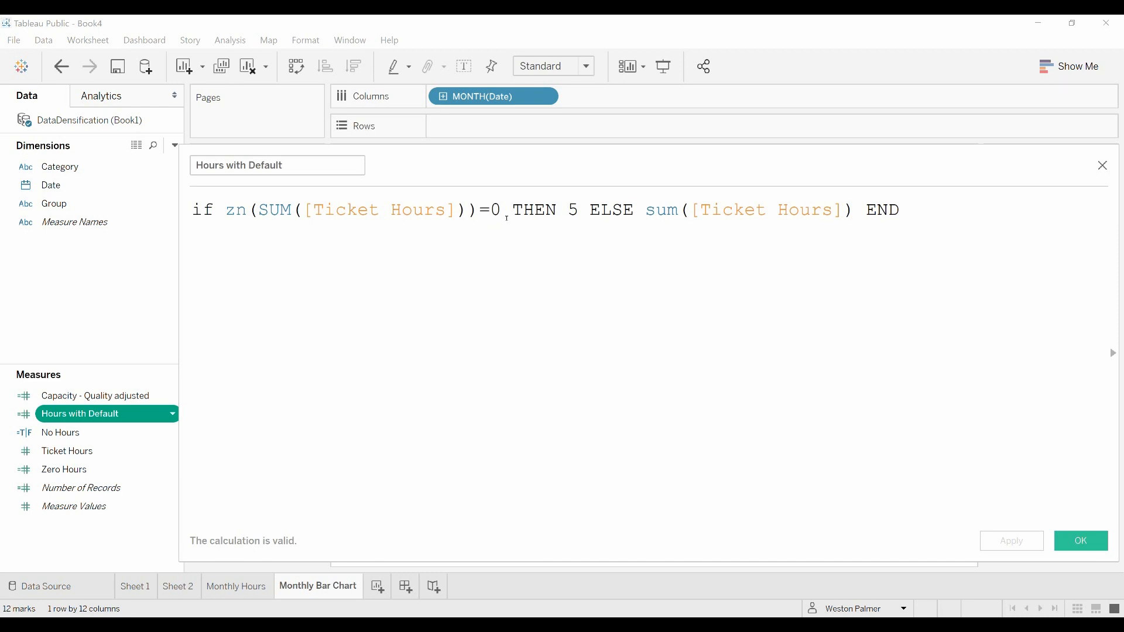
mouse_move(581, 225)
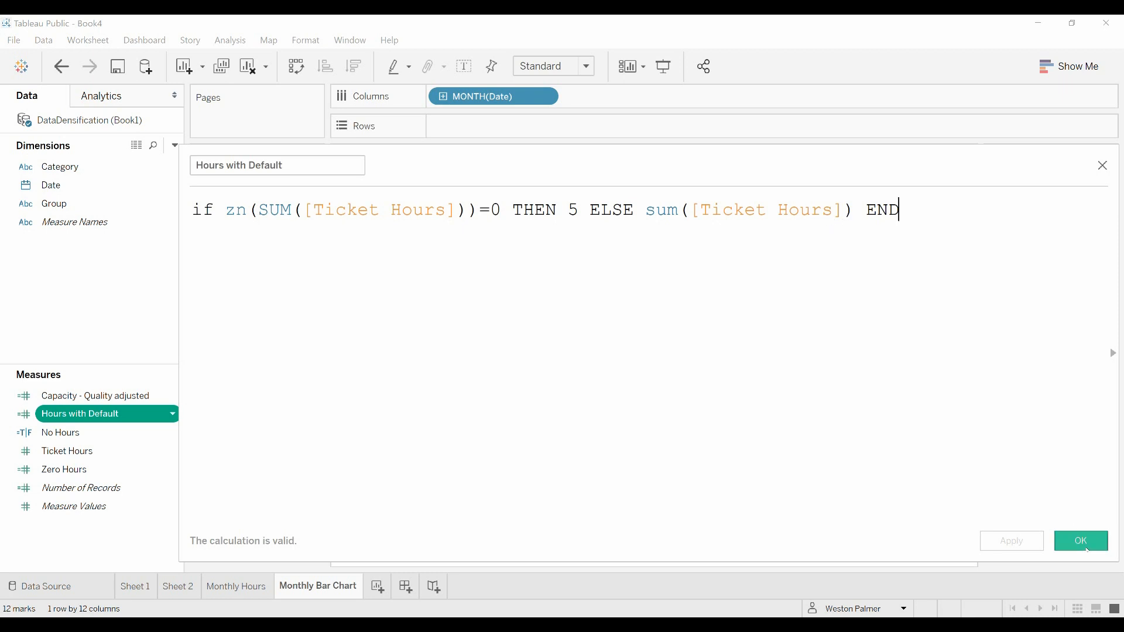
left_click(1079, 540)
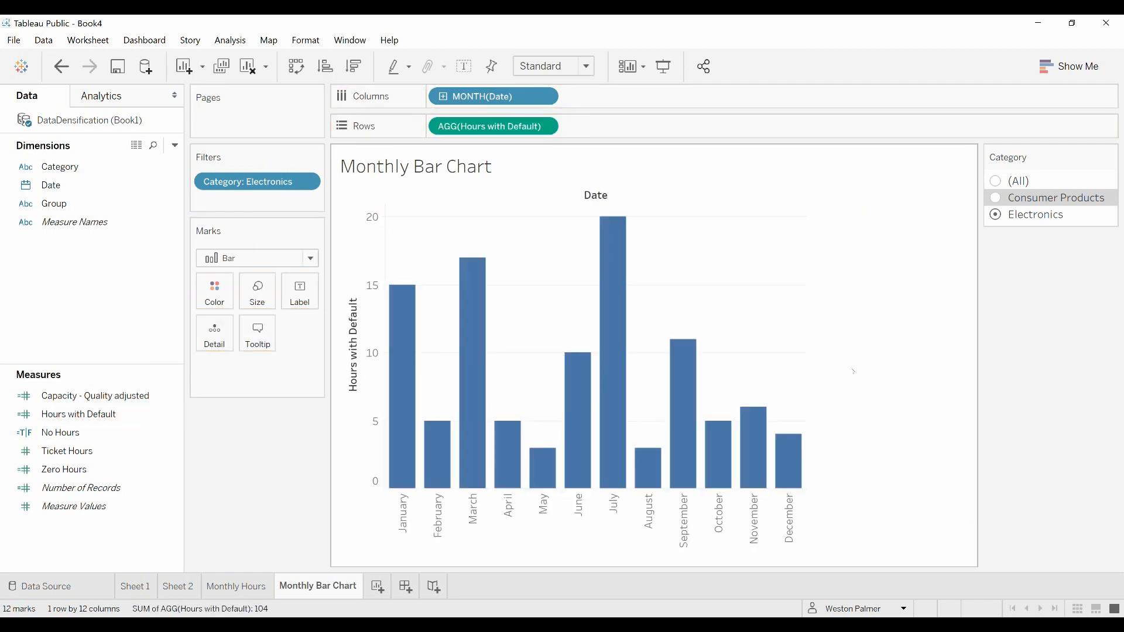
Switch the Category filter to Consumer Products, then back to (All).
left_click(995, 197)
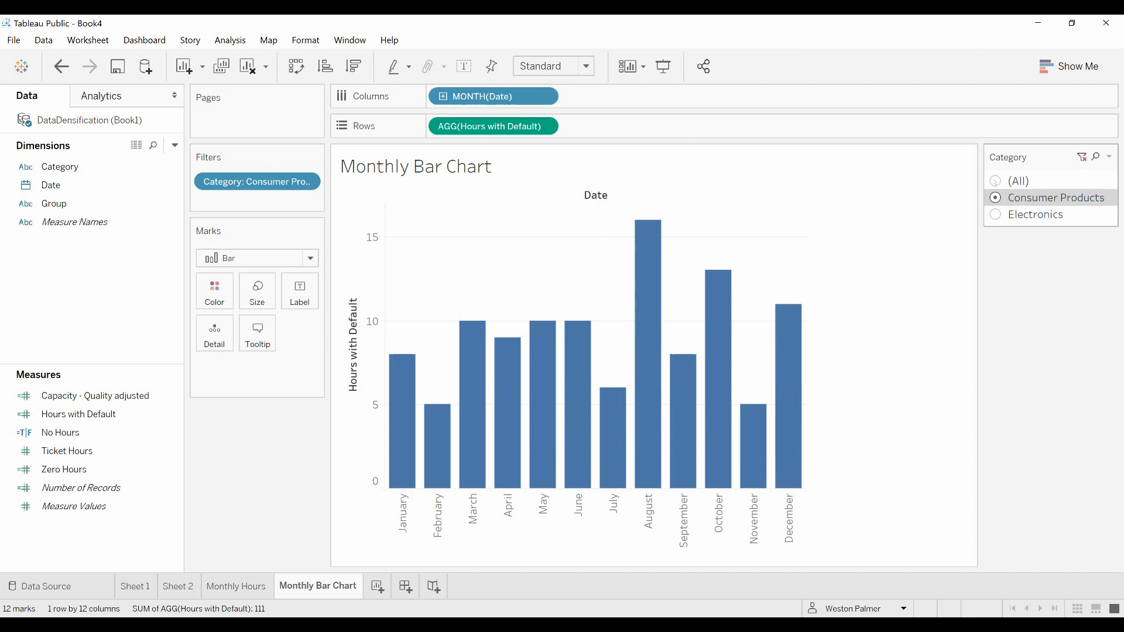
left_click(996, 181)
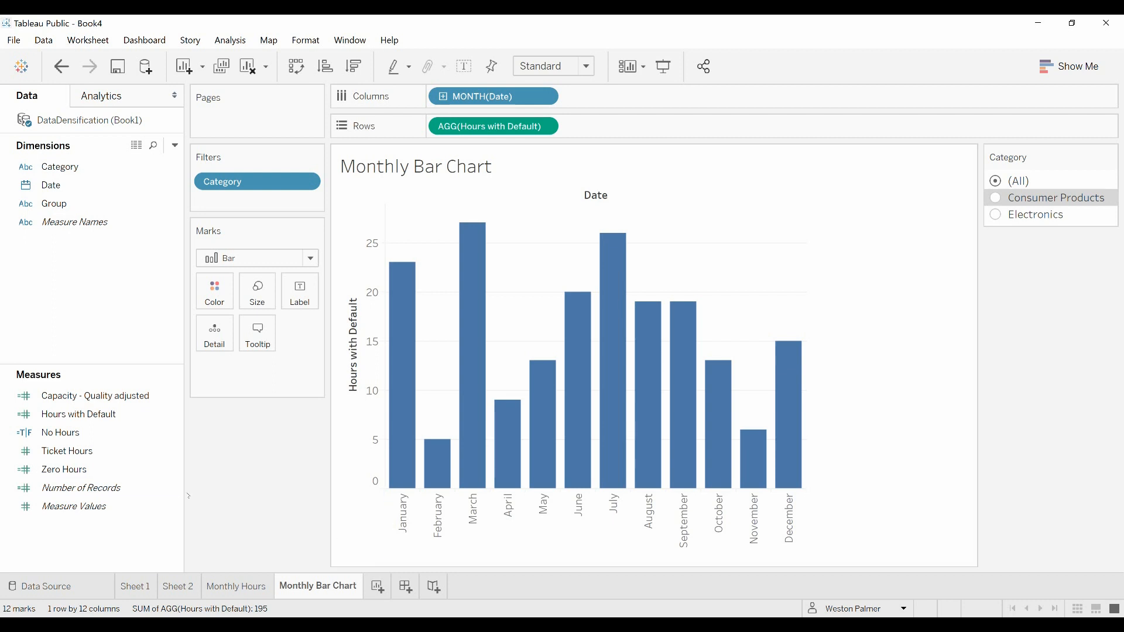
right_click(61, 432)
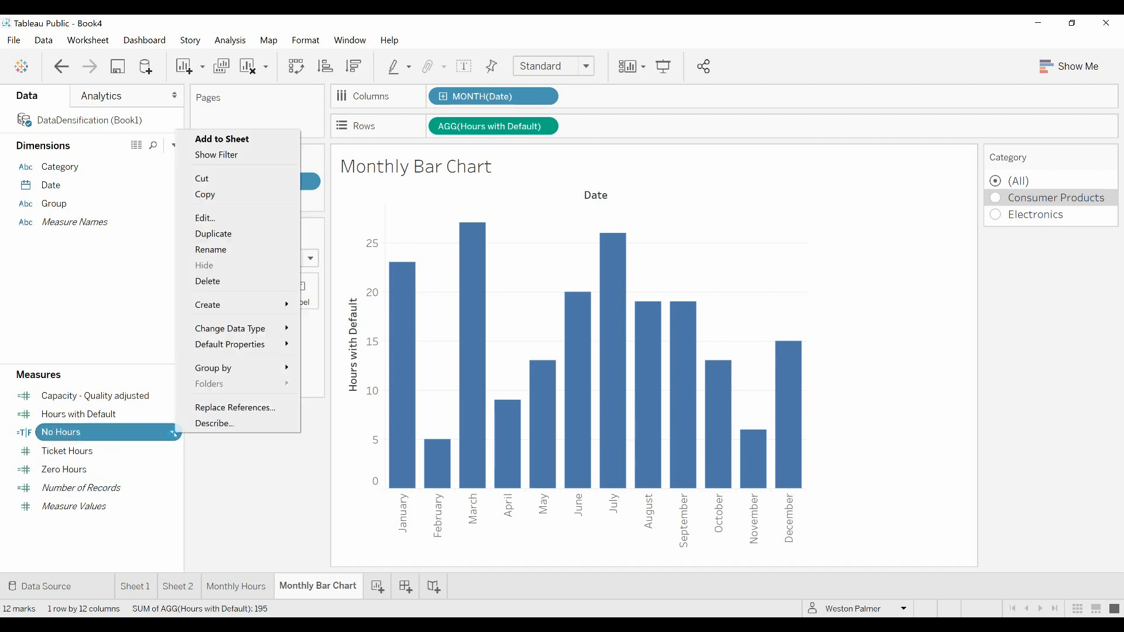
left_click(216, 154)
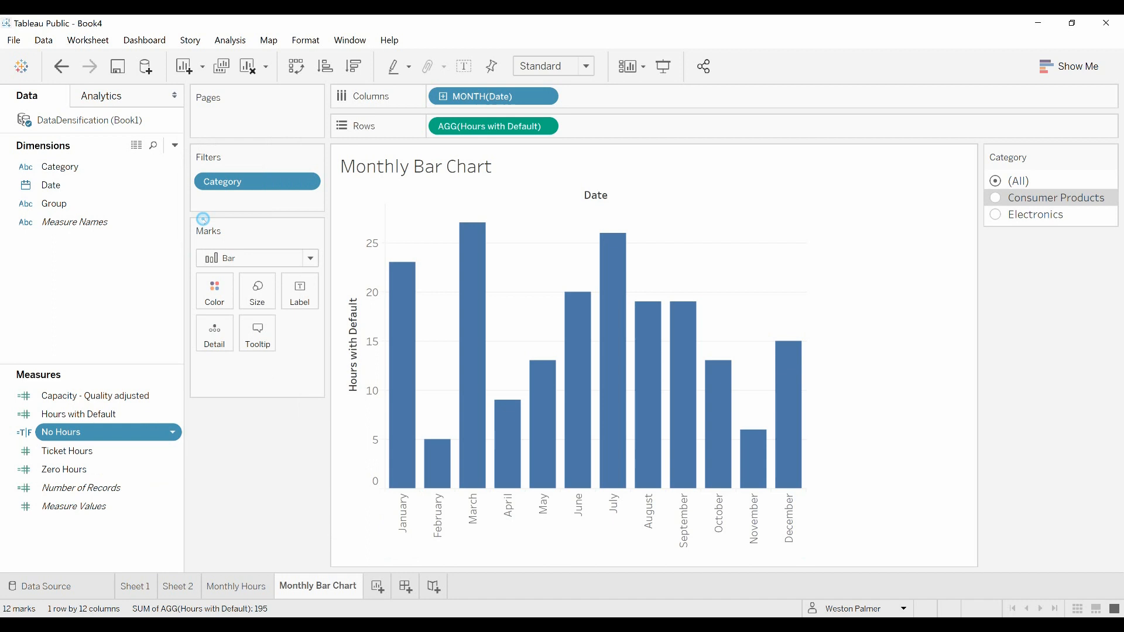
double_click(61, 431)
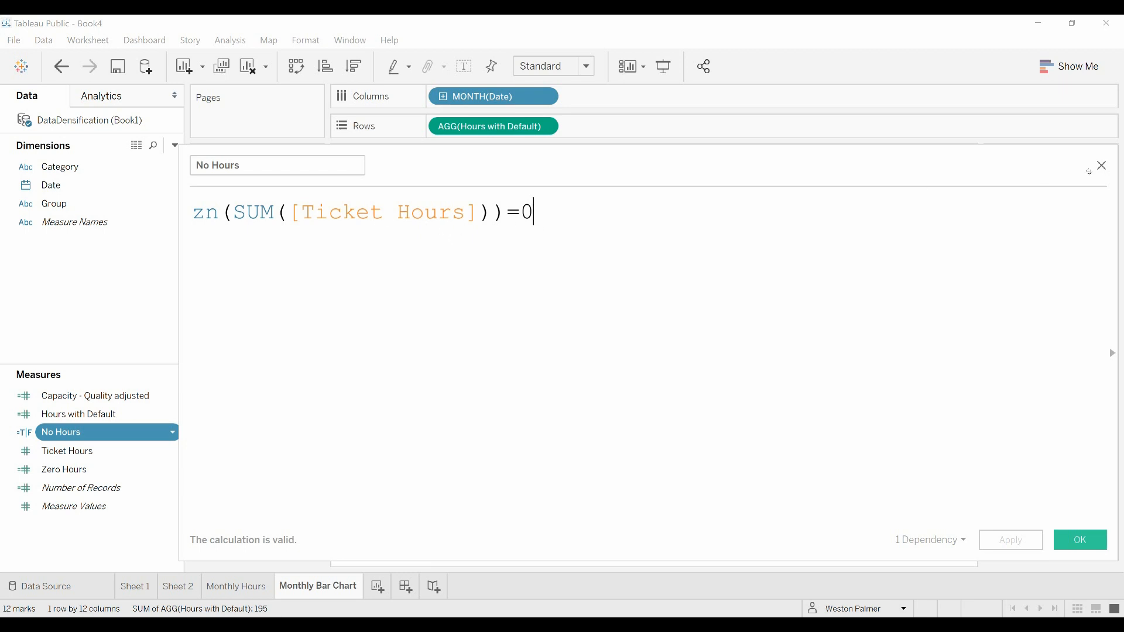
left_click(1079, 540)
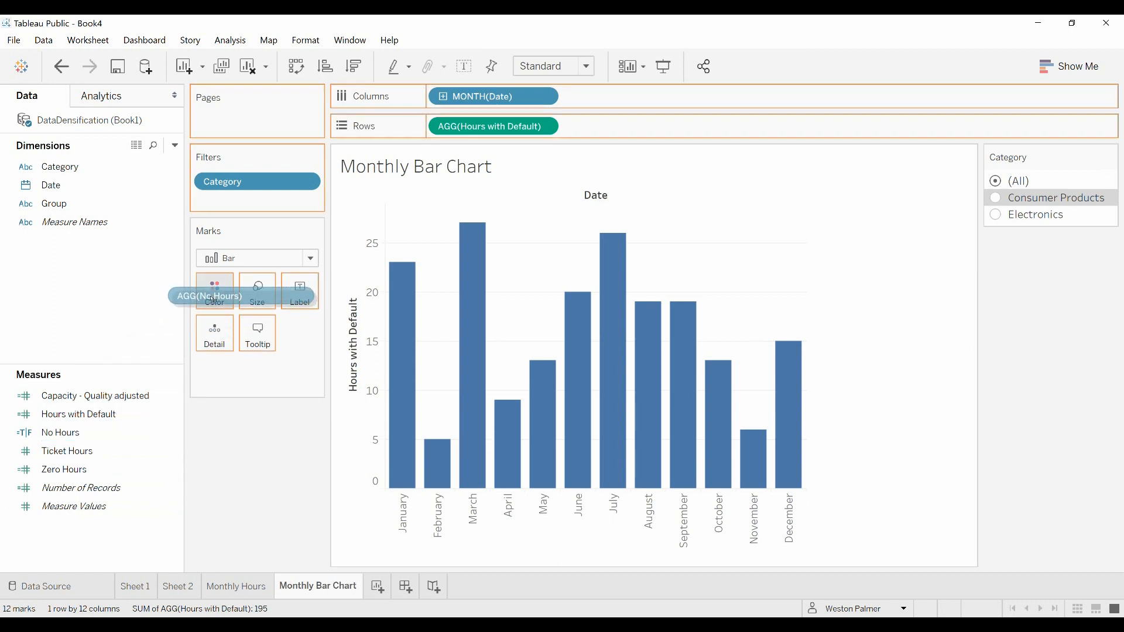
Colour the bars by No Hours, check Consumer Products and Electronics each show orange defaults, return to All.
left_click_drag(208, 296, 213, 287)
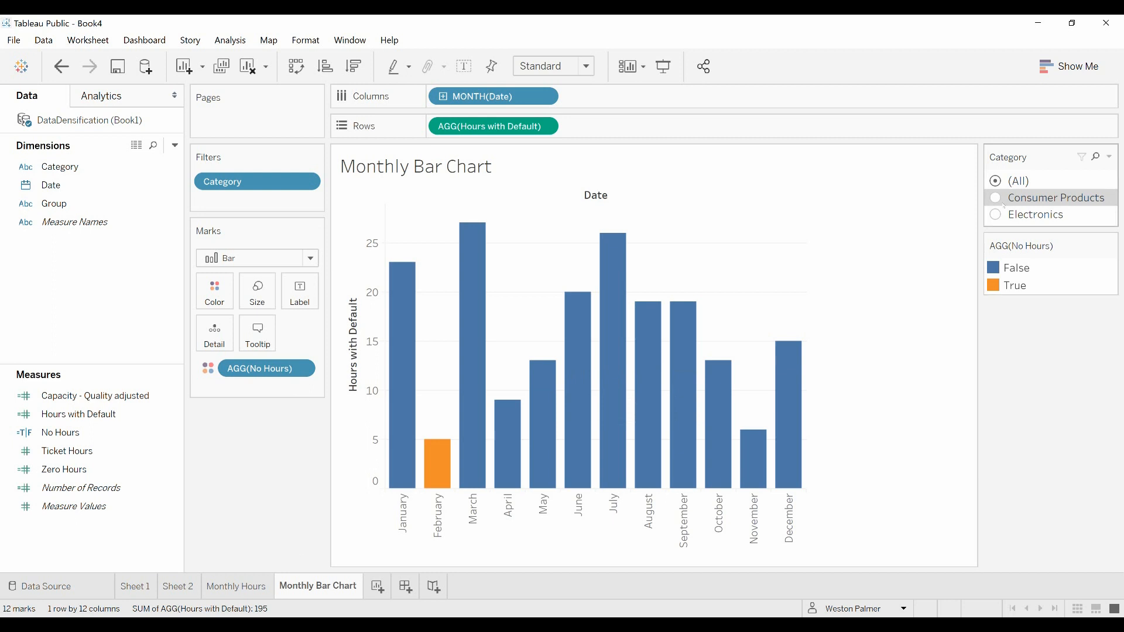
left_click(996, 198)
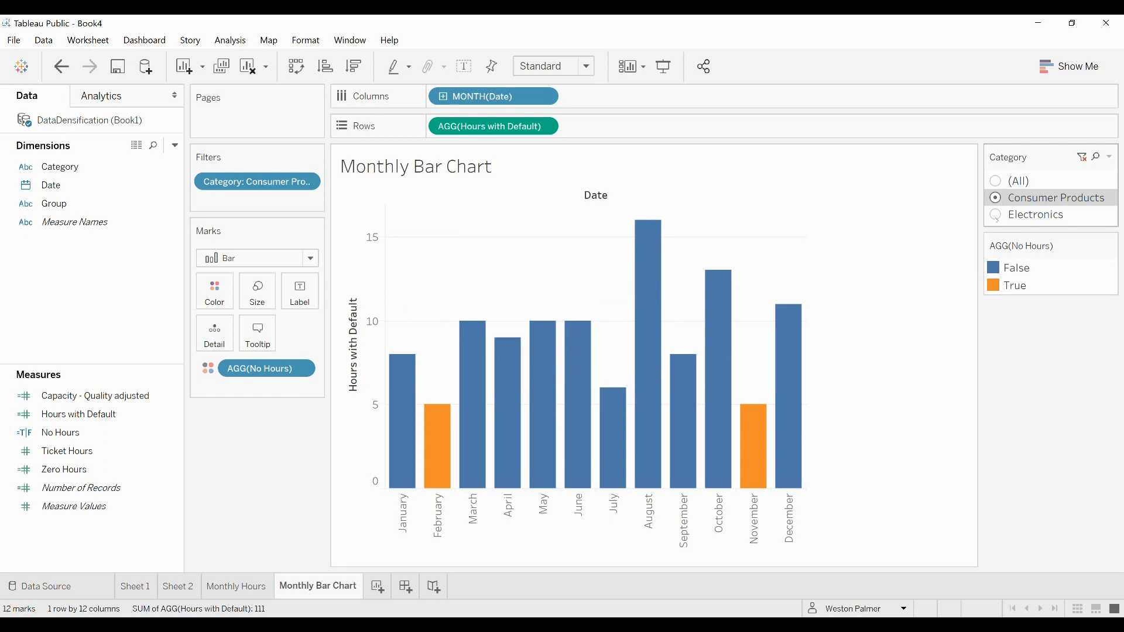
left_click(995, 215)
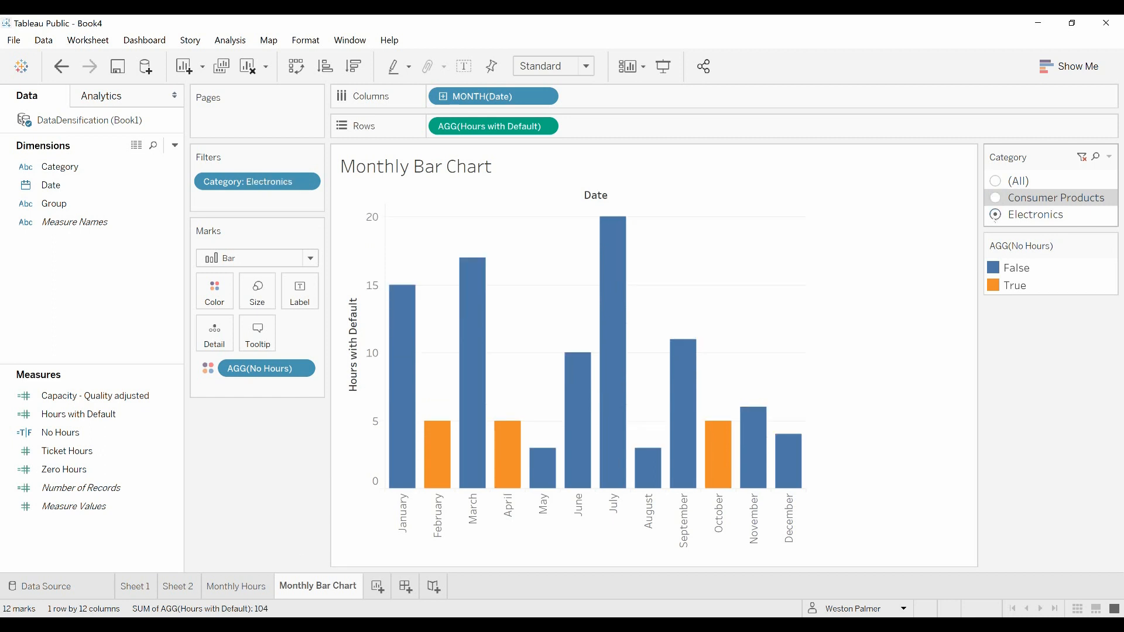
left_click(995, 181)
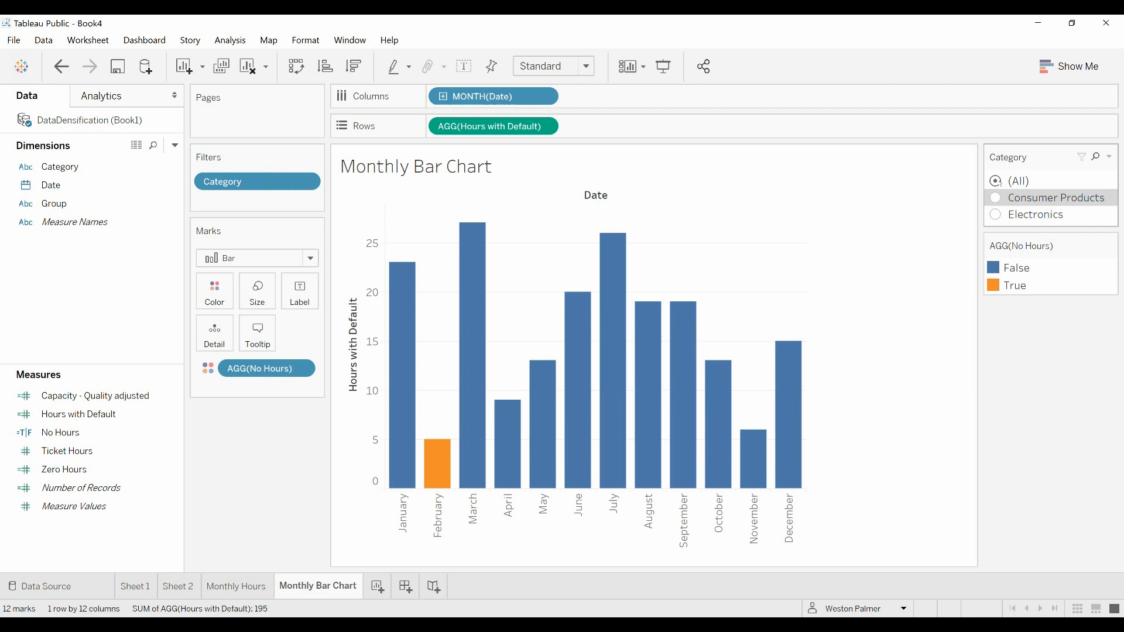